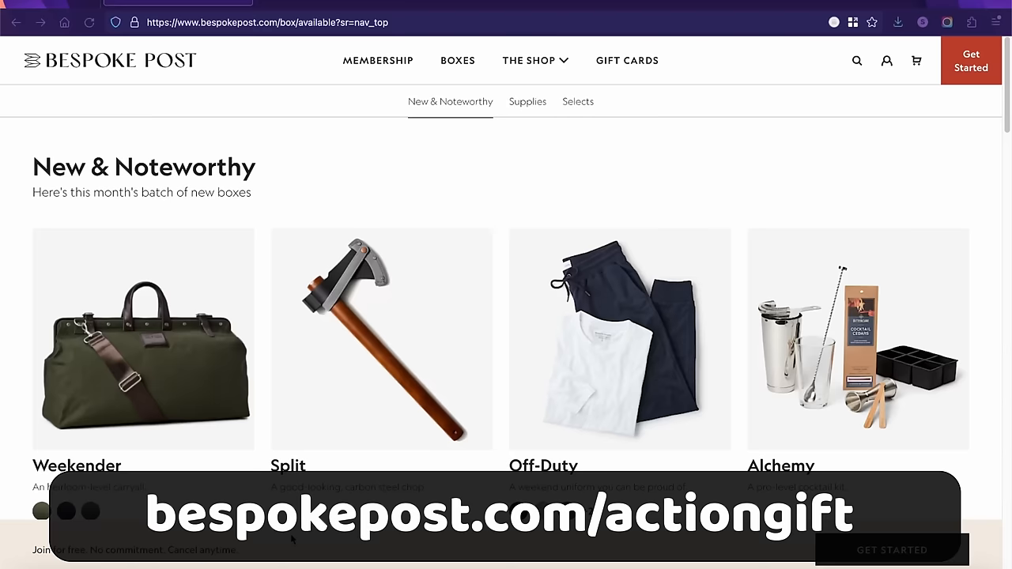
- Browse the New & Noteworthy boxes and return to the Bespoke Post home page
{"action": "scroll", "scroll_direction": "down", "scroll_amount": 3}
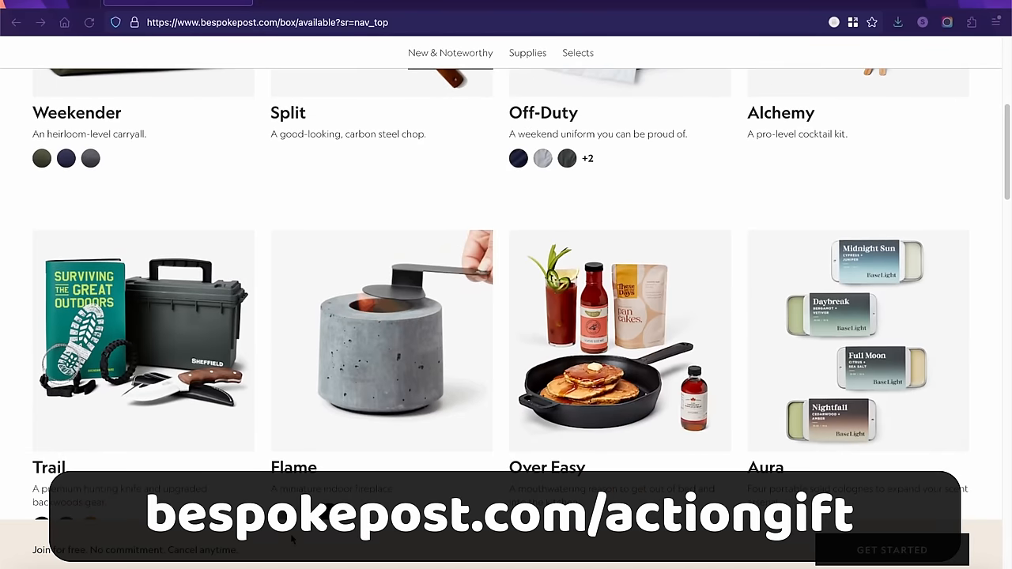
{"action": "scroll", "scroll_direction": "down", "scroll_amount": 3}
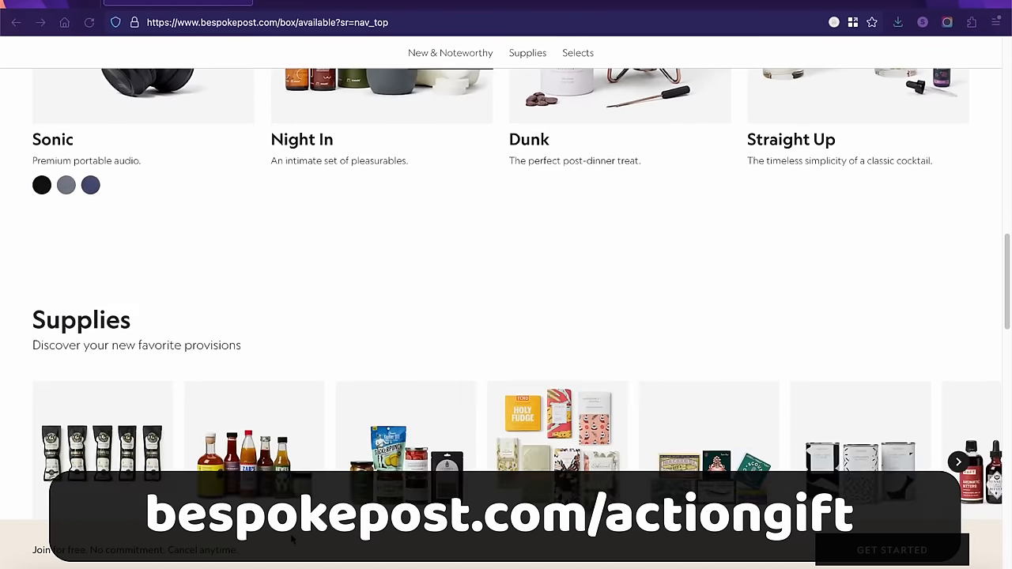
{"action": "left_click", "coordinate": [892, 550]}
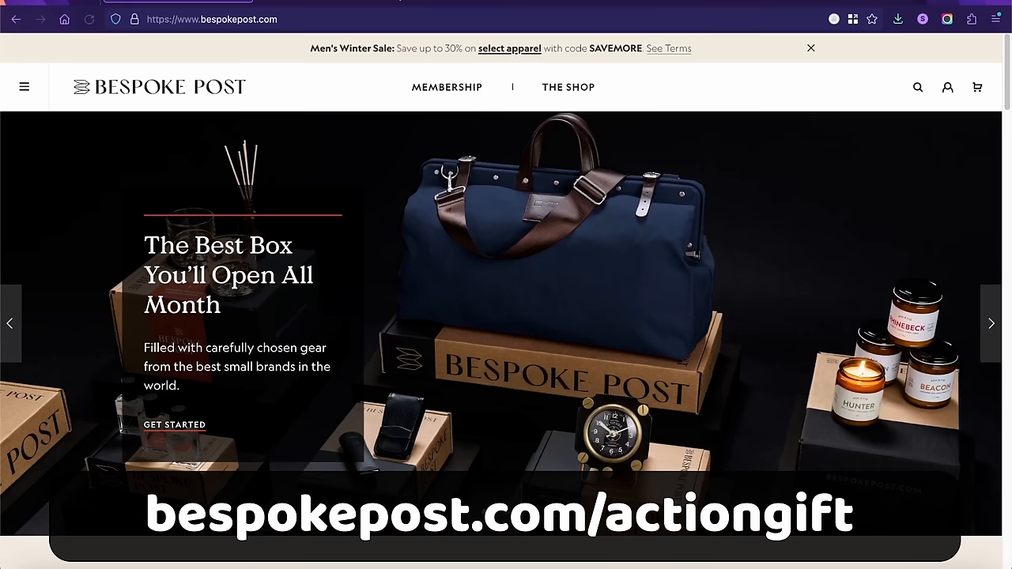
{"action": "mouse_move", "coordinate": [439, 79]}
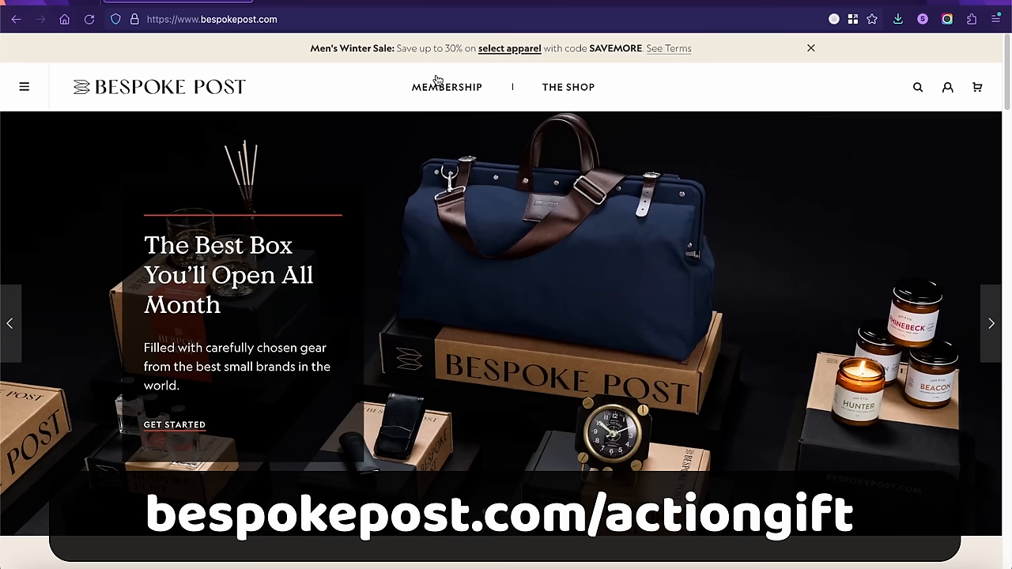
- Join the Monthly Club Membership for free from the home page
{"action": "scroll", "scroll_direction": "down", "scroll_amount": 3}
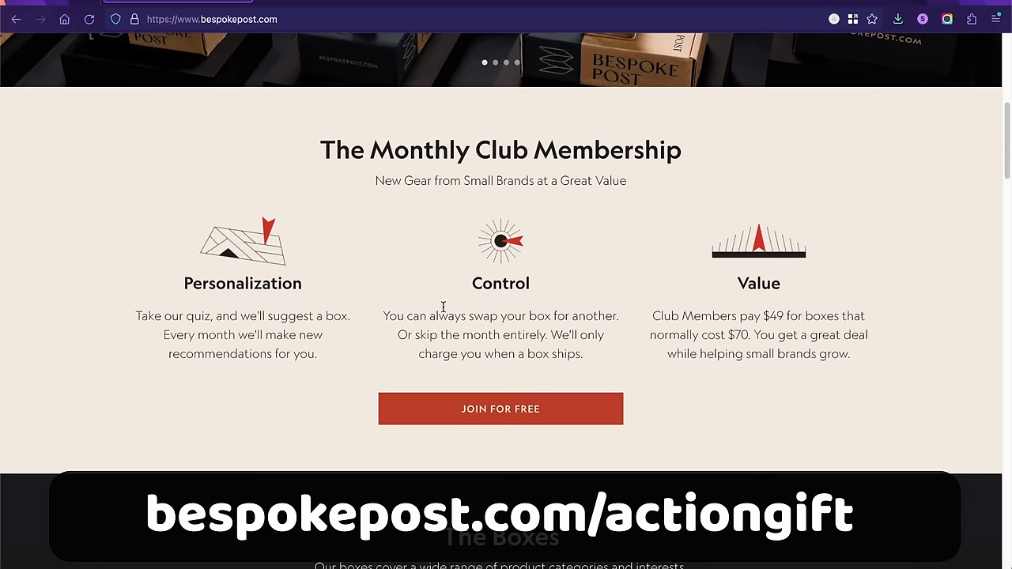
{"action": "left_click", "coordinate": [499, 408]}
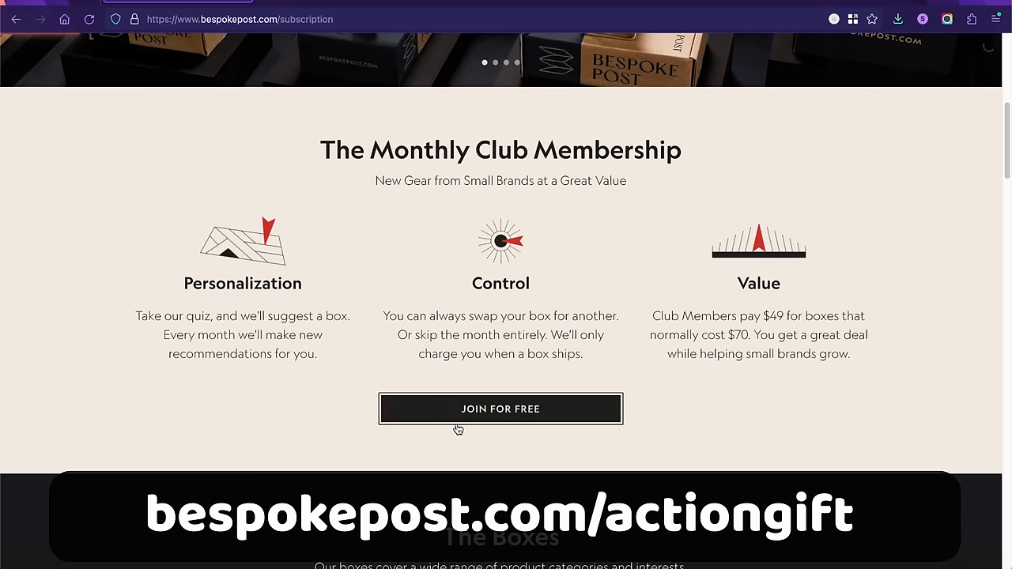
{"action": "left_click", "coordinate": [499, 408]}
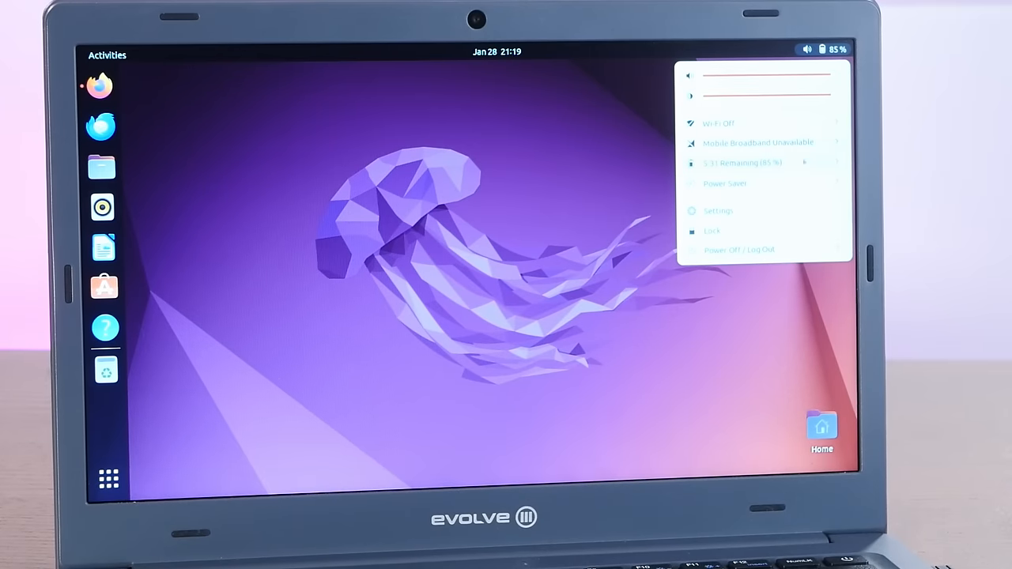
- Launch Firefox from the dock and go to youtube.com
{"action": "left_click", "coordinate": [757, 142]}
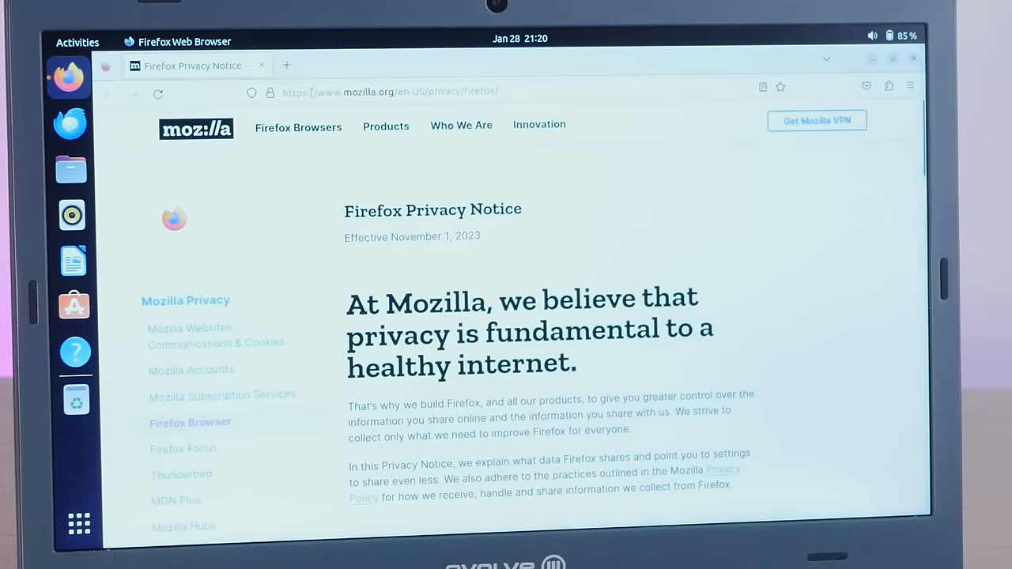
{"action": "type", "text": "youtube.com"}
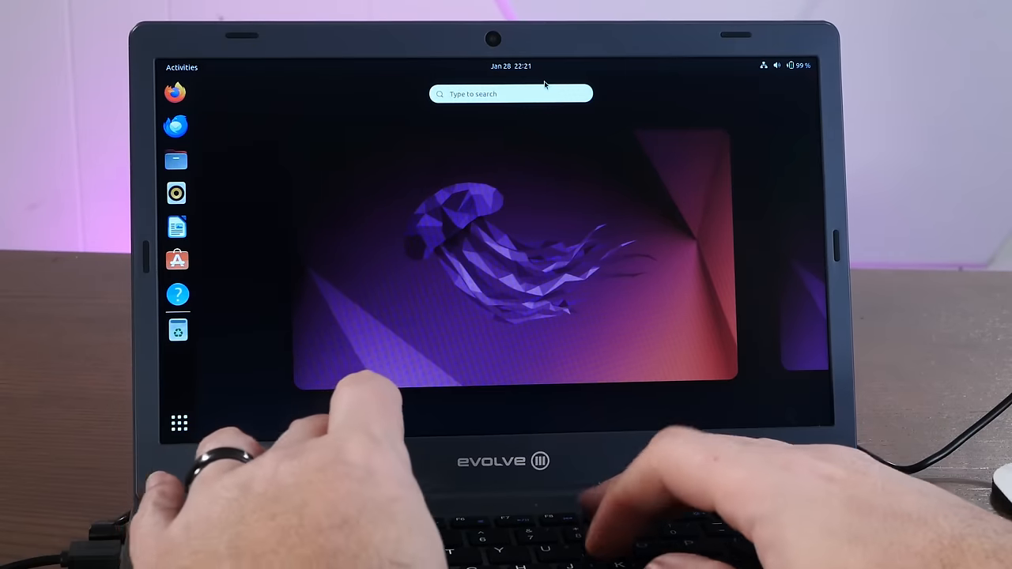
- Search the Activities overview for 'mine' to find Minecraft
{"action": "type", "text": "mine"}
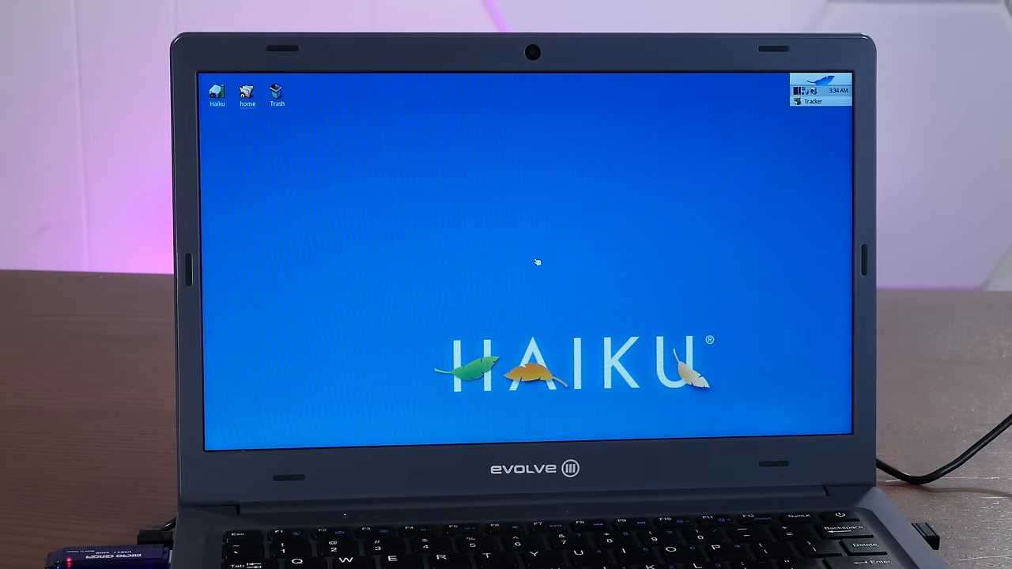
{"action": "mouse_move", "coordinate": [496, 261]}
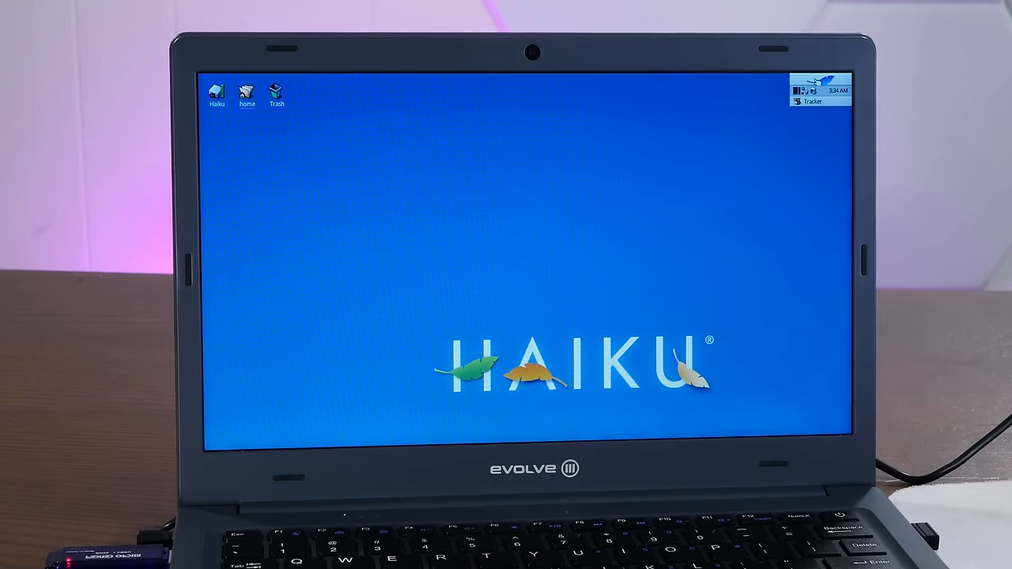
- Open the network preferences from the Deskbar network replicant's menu
{"action": "right_click", "coordinate": [804, 88]}
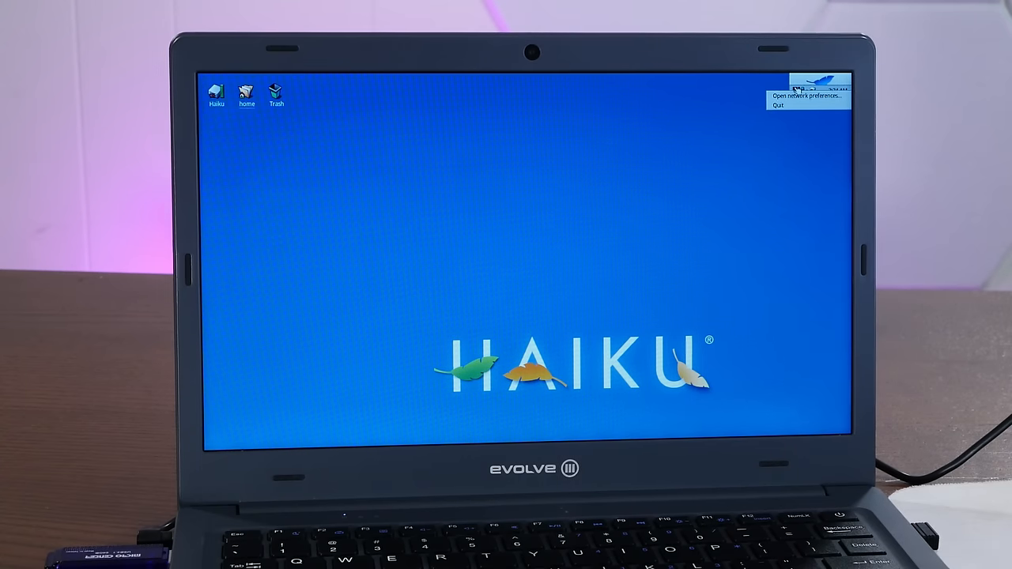
{"action": "left_click", "coordinate": [806, 95]}
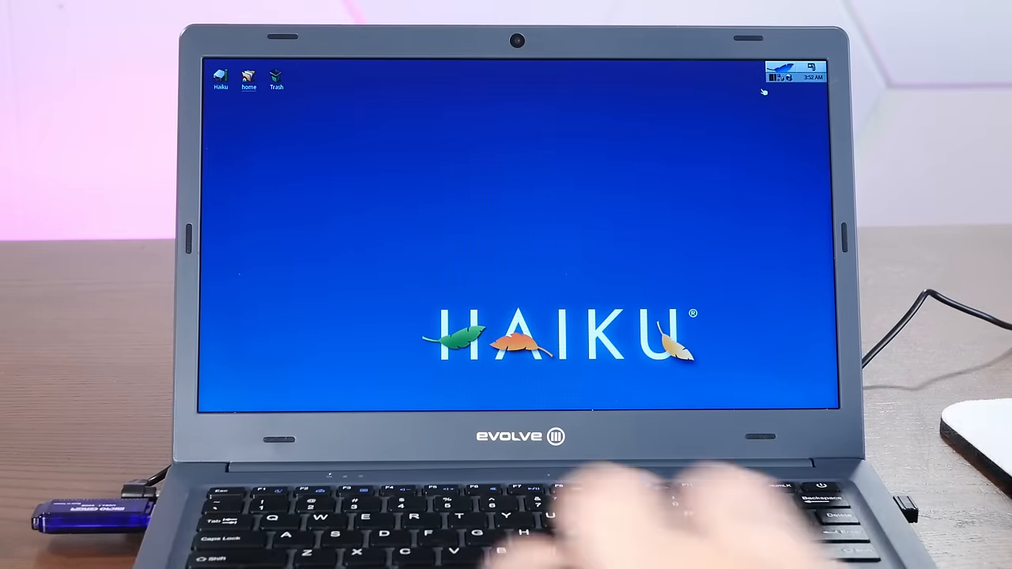
- Launch DriveSetup from Applications and select the SSD 128GB disk
{"action": "left_click", "coordinate": [778, 71]}
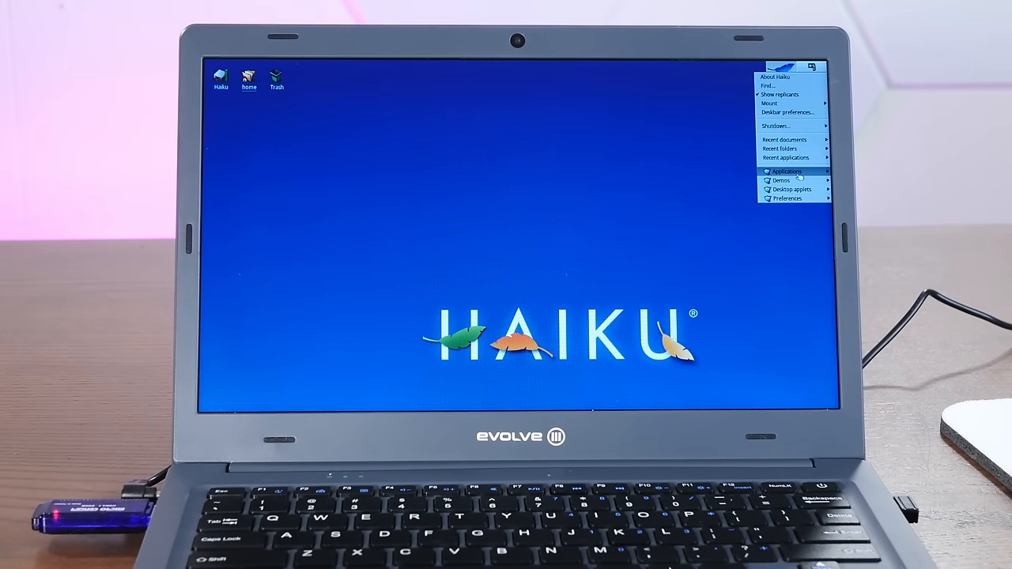
{"action": "left_click", "coordinate": [784, 171]}
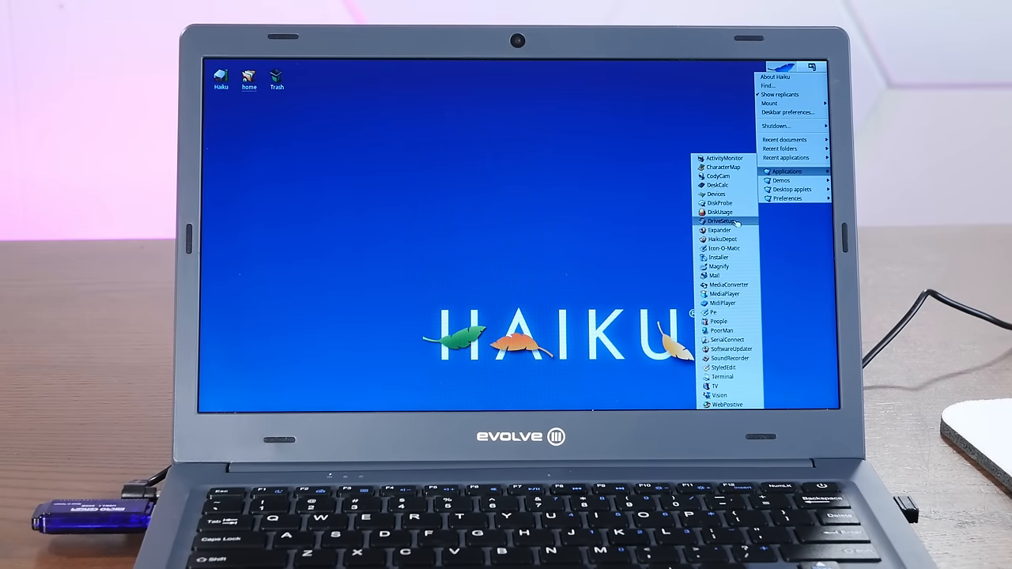
{"action": "left_click", "coordinate": [719, 221]}
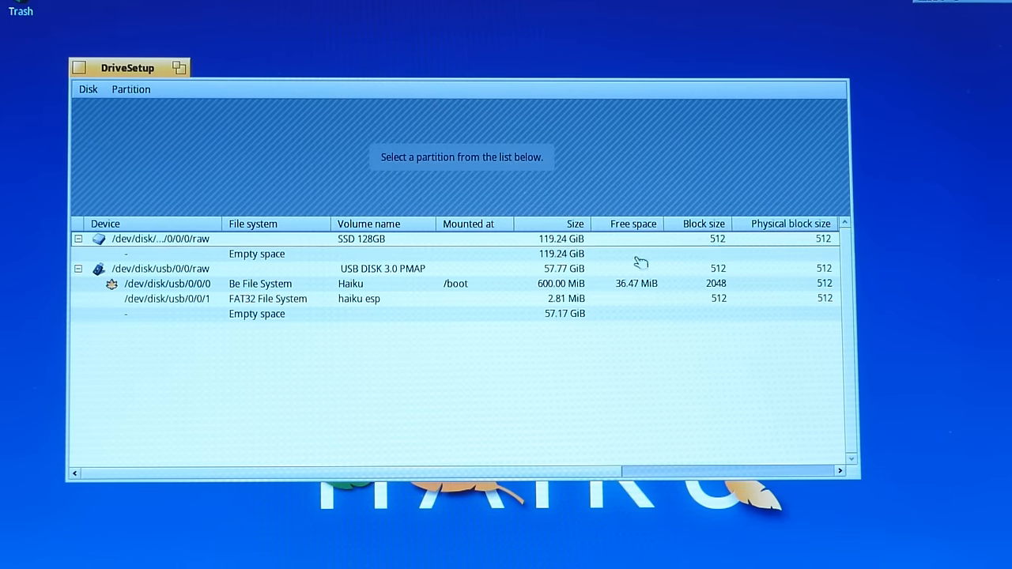
{"action": "left_click", "coordinate": [256, 253]}
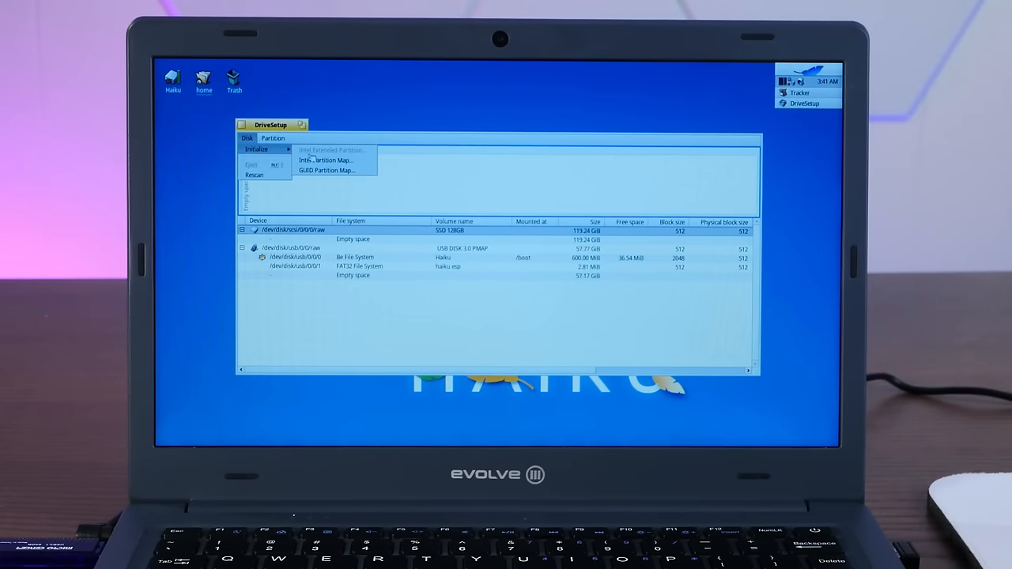
{"action": "mouse_move", "coordinate": [326, 170]}
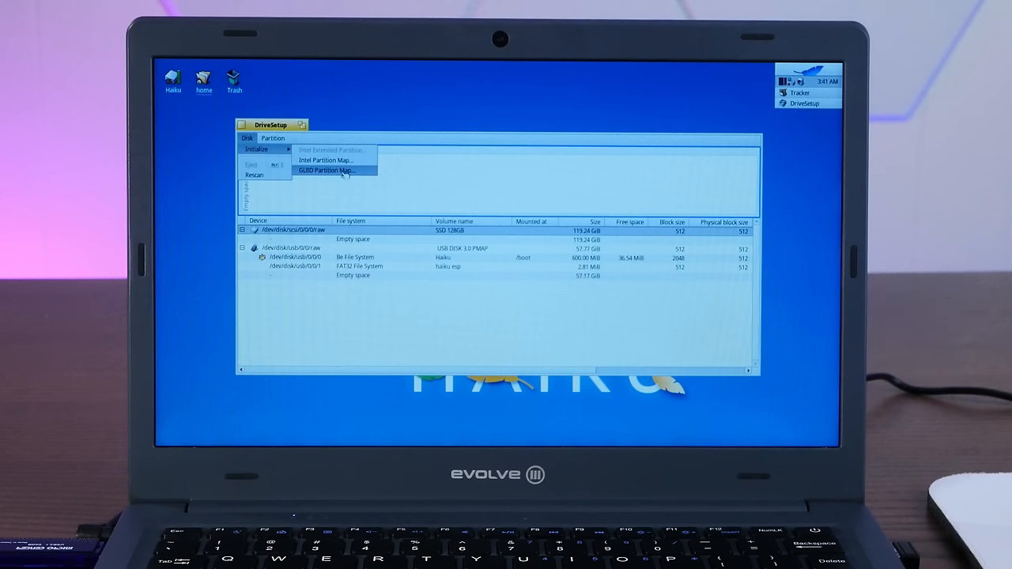
- Initialize the SSD with a GUID Partition Map and write the changes to disk
{"action": "left_click", "coordinate": [326, 171]}
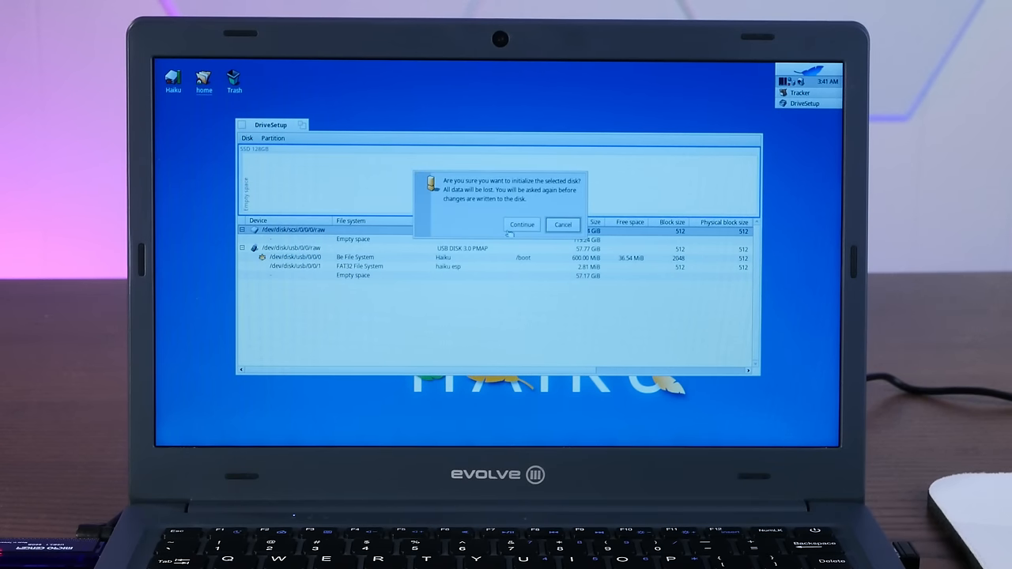
{"action": "left_click", "coordinate": [522, 224]}
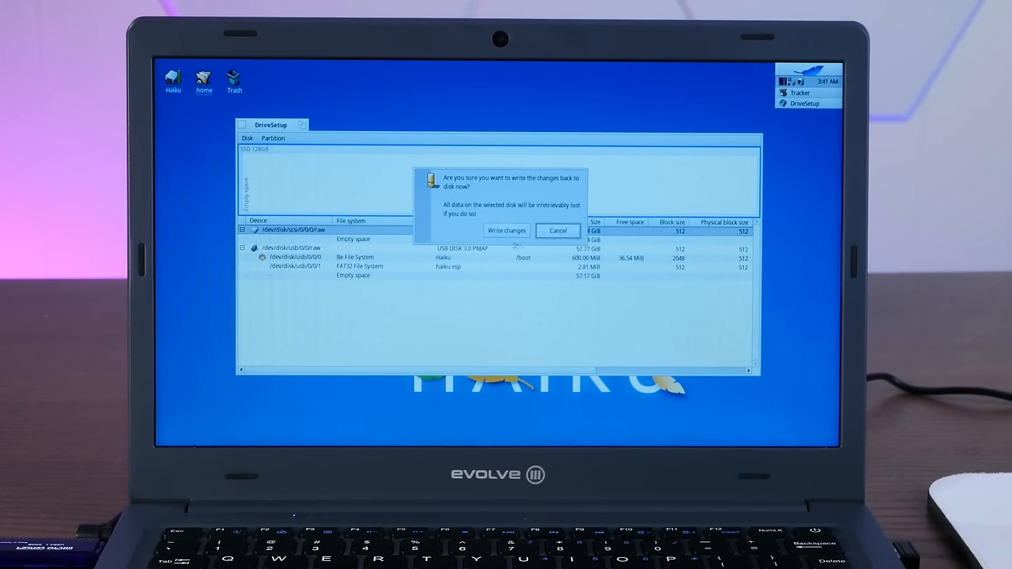
{"action": "left_click", "coordinate": [506, 230]}
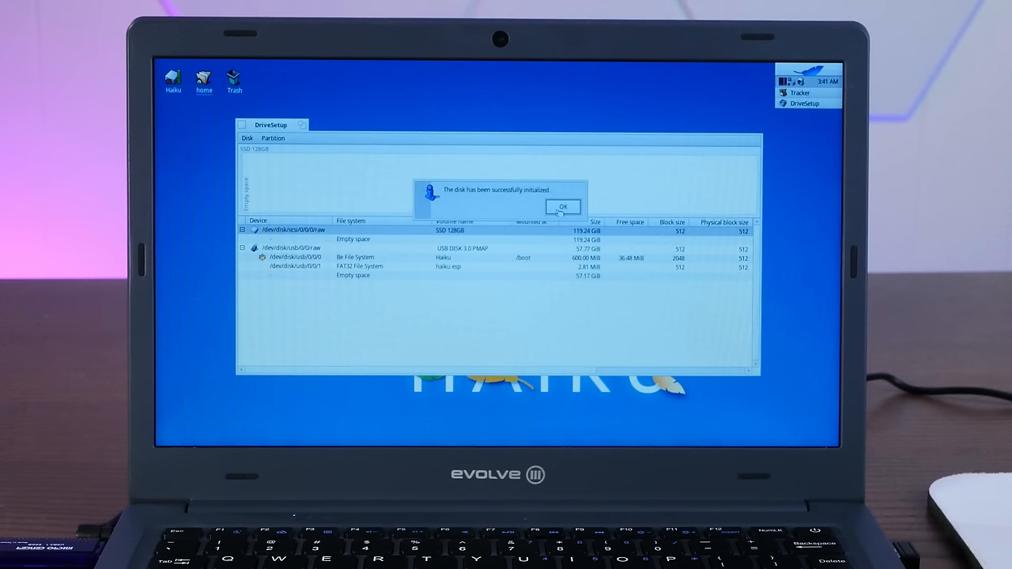
{"action": "left_click", "coordinate": [563, 207]}
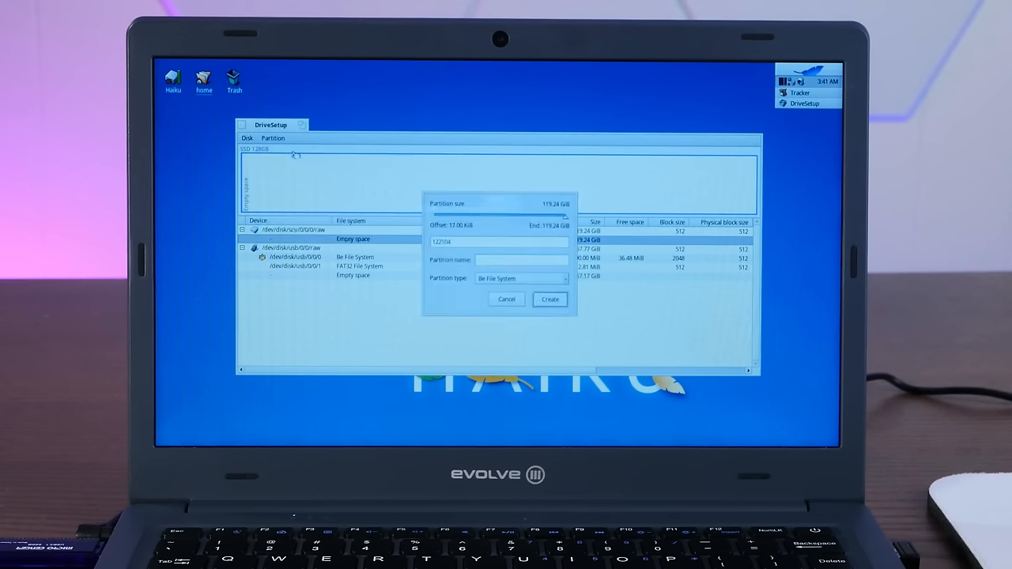
- Create a 64 MiB EFI system data partition named EFIBOOT
{"action": "left_click", "coordinate": [520, 278]}
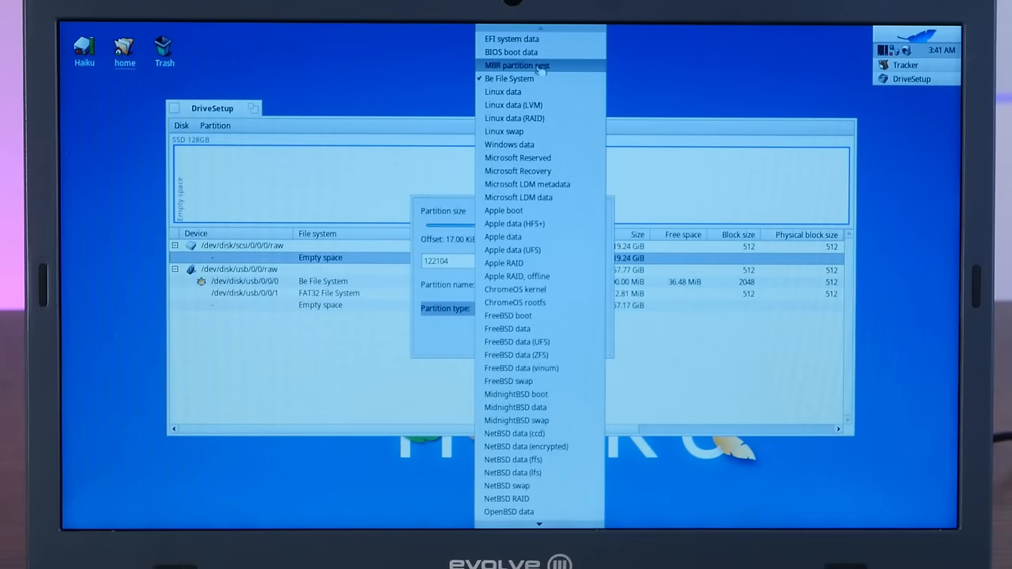
{"action": "left_click", "coordinate": [511, 38]}
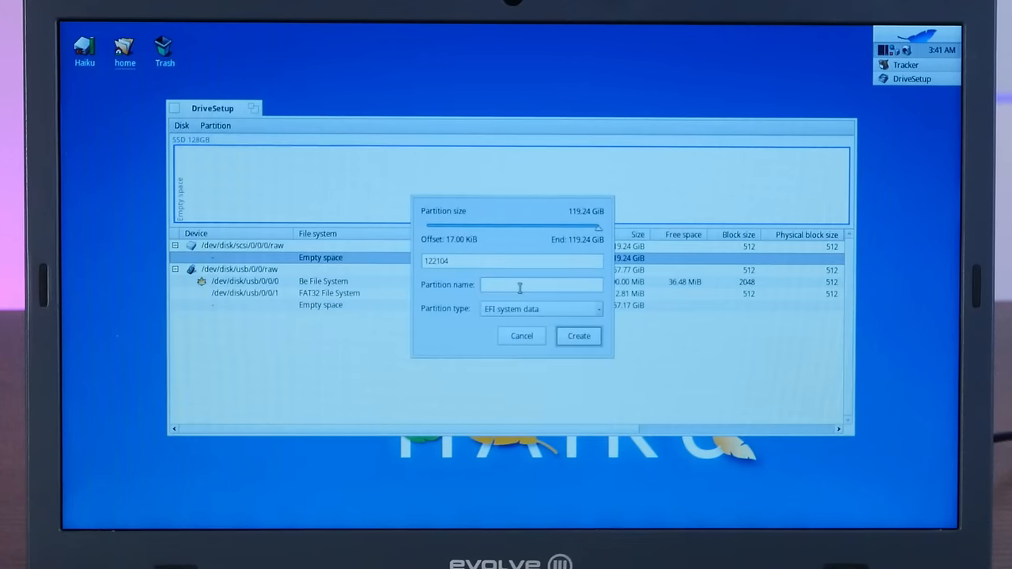
{"action": "type", "text": "E"}
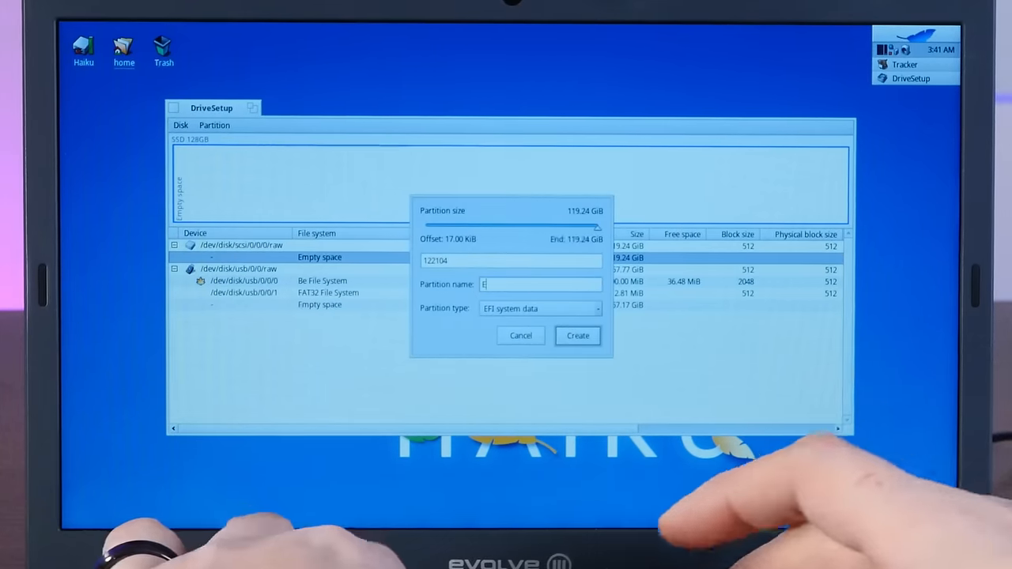
{"action": "type", "text": "FIBOOT"}
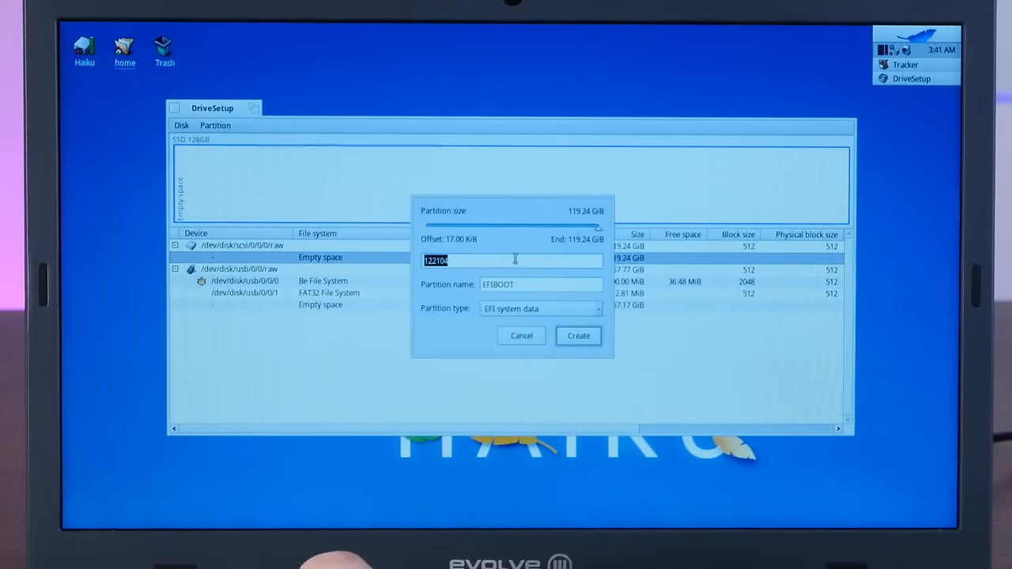
{"action": "type", "text": "64"}
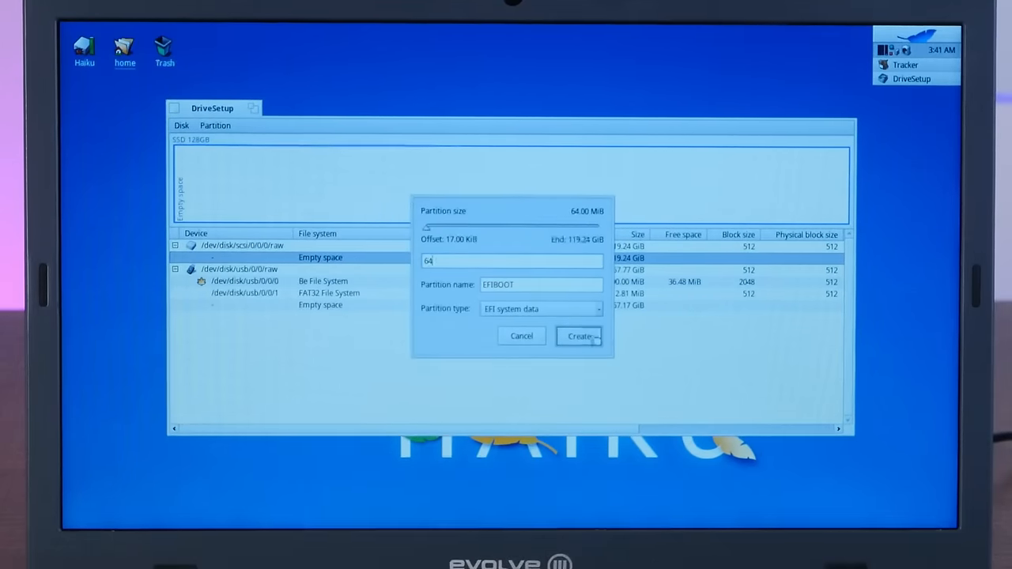
{"action": "left_click", "coordinate": [578, 335]}
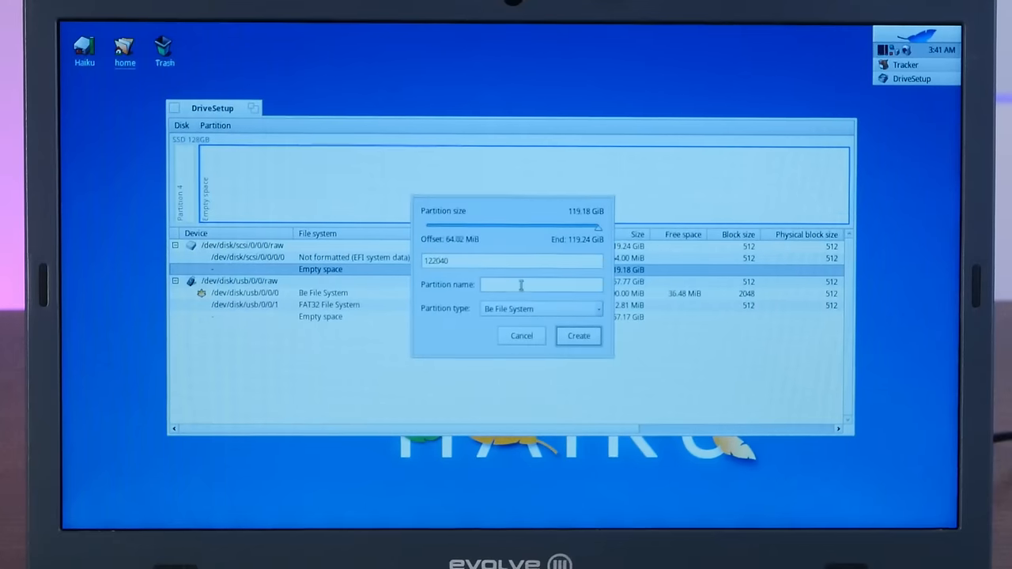
- Add a partition named Haiku on the remaining space, format the EFI partition, then the large one as Be File System
{"action": "type", "text": "Haiku"}
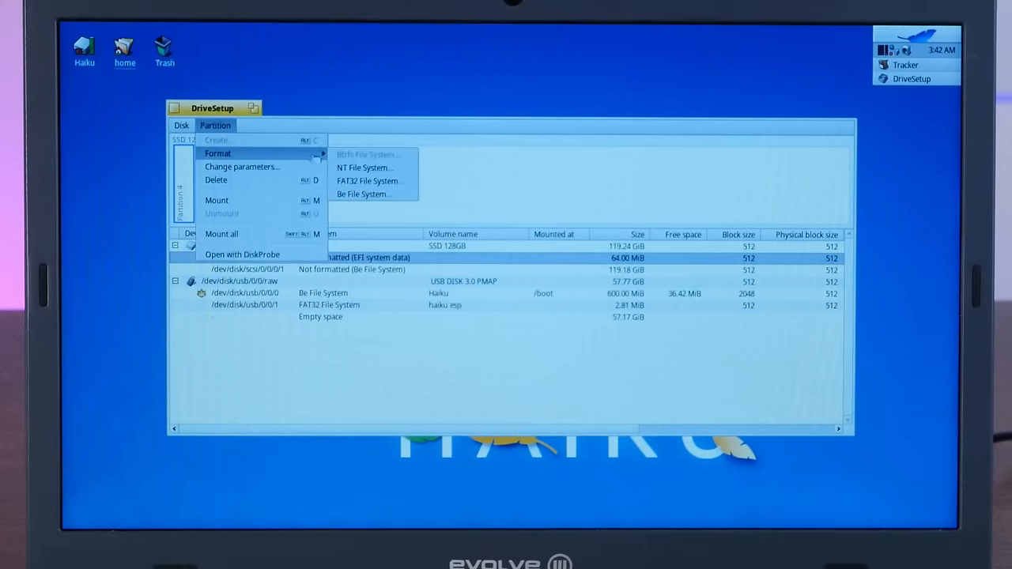
{"action": "left_click", "coordinate": [364, 192]}
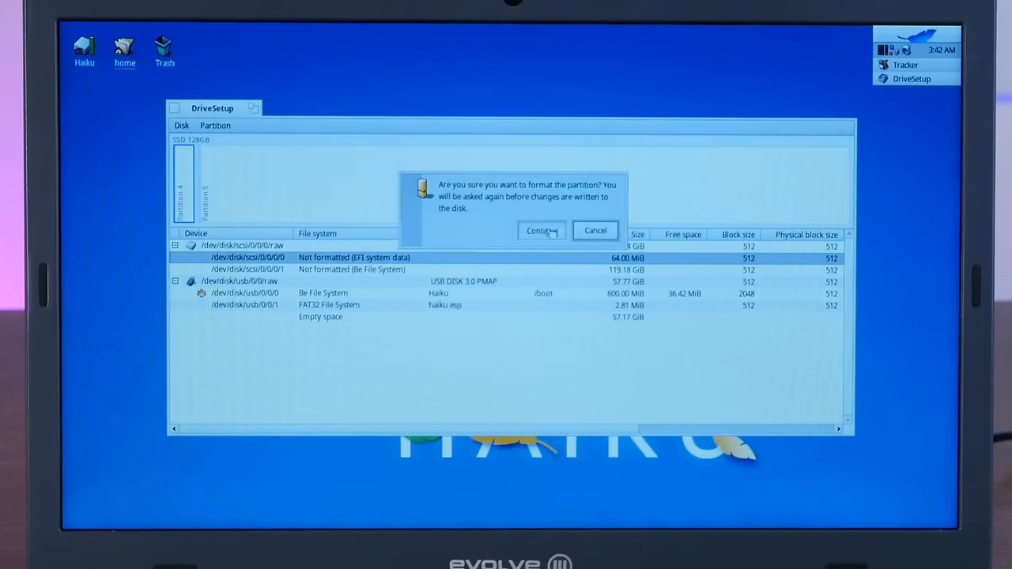
{"action": "left_click", "coordinate": [541, 231]}
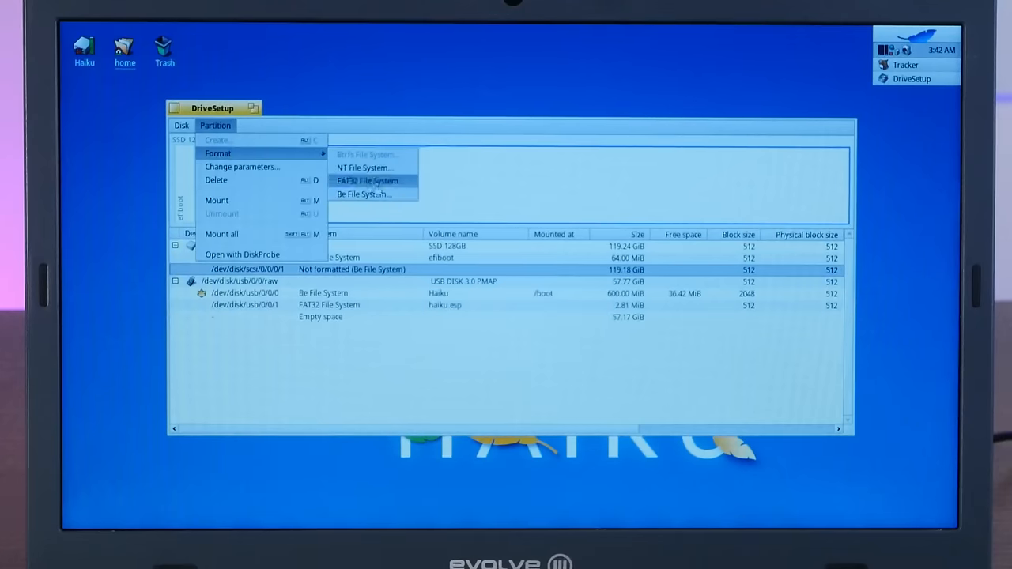
{"action": "left_click", "coordinate": [367, 181]}
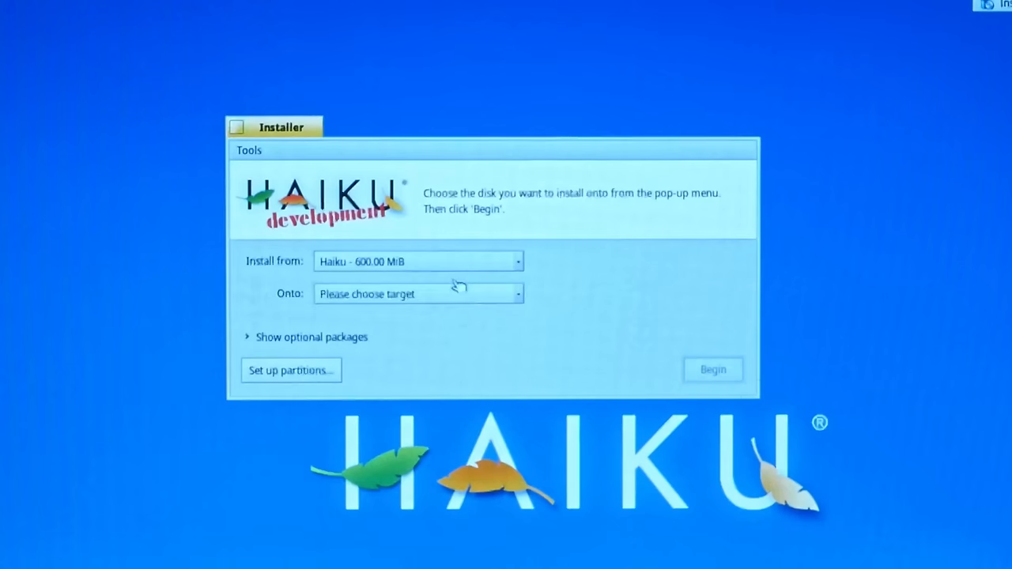
- Install Haiku onto the 119.18 GiB Haiku partition, then mount the efiboot volume
{"action": "left_click", "coordinate": [417, 292]}
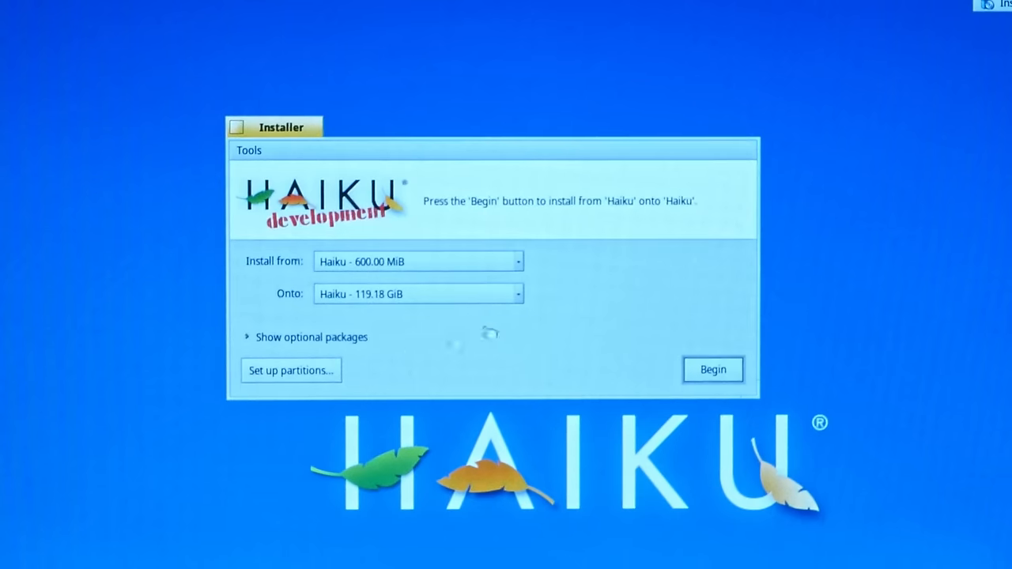
{"action": "left_click", "coordinate": [711, 370]}
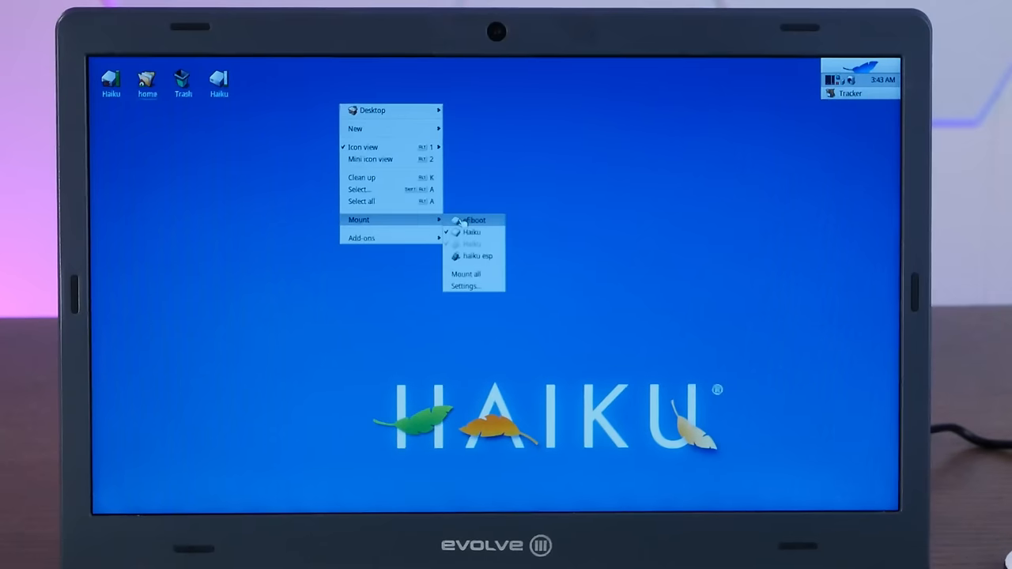
{"action": "left_click", "coordinate": [475, 219]}
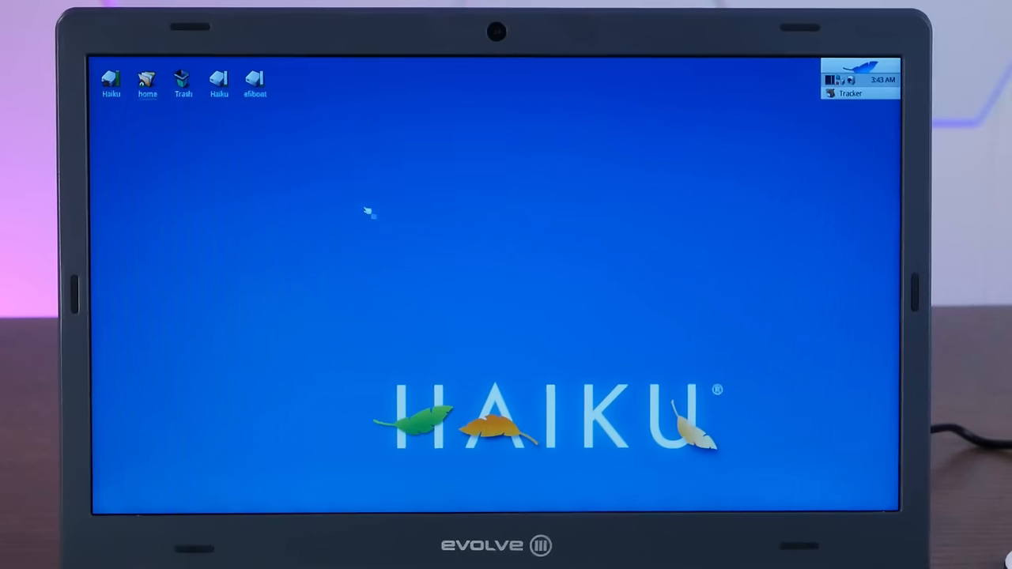
- Make a BOOT folder inside EFI on efiboot and open the Haiku volume
{"action": "double_click", "coordinate": [255, 79]}
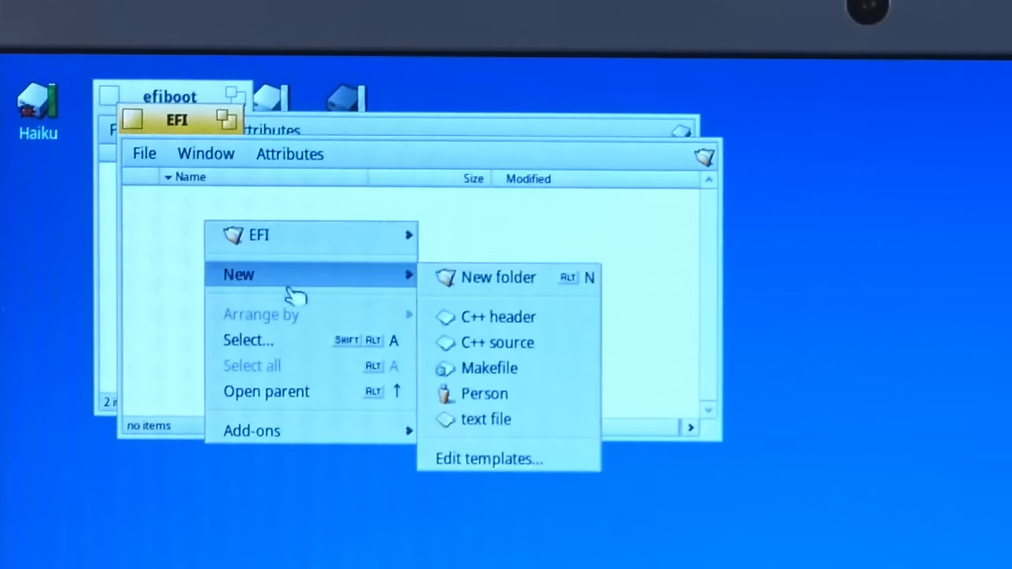
{"action": "left_click", "coordinate": [498, 277]}
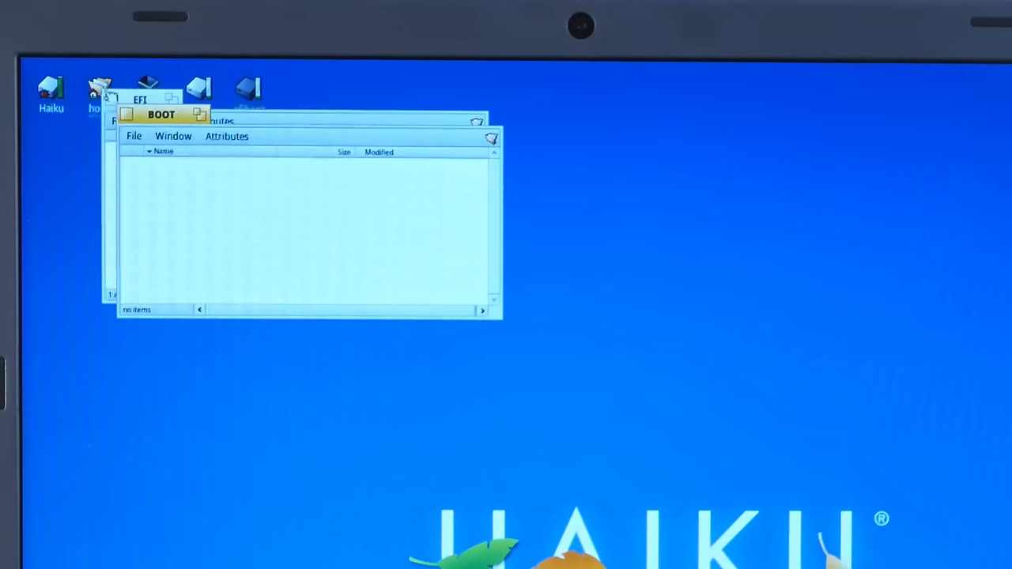
{"action": "double_click", "coordinate": [51, 87]}
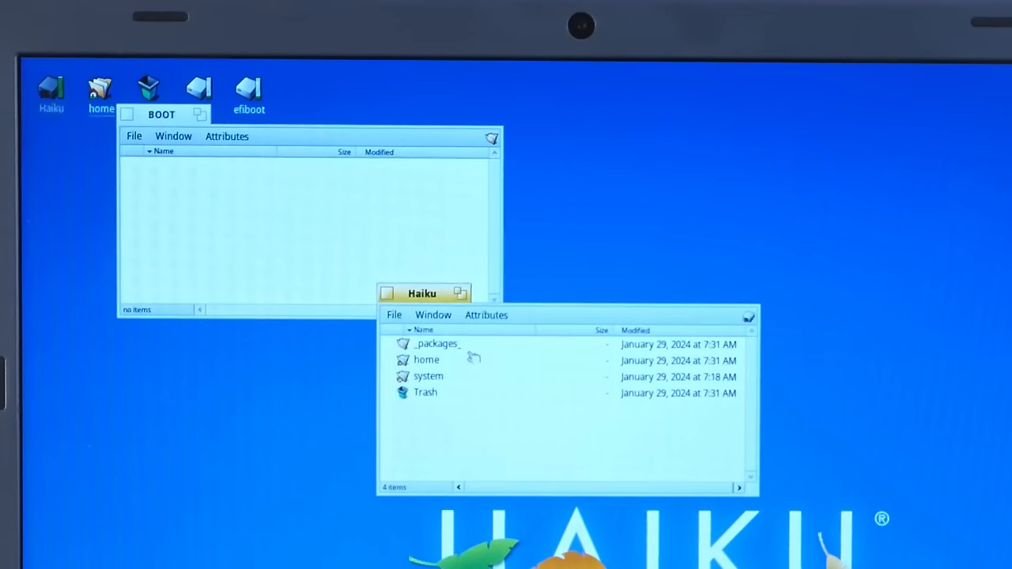
- Copy haiku_loader.efi from platform_loaders into EFI/BOOT and rename it BOOTx64.EFI
{"action": "double_click", "coordinate": [428, 376]}
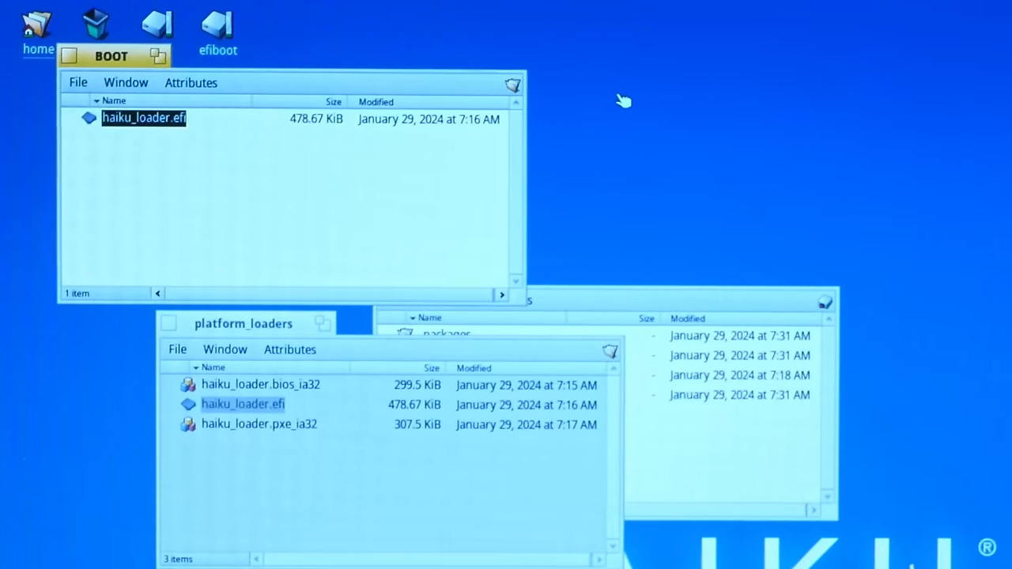
{"action": "type", "text": "BOO"}
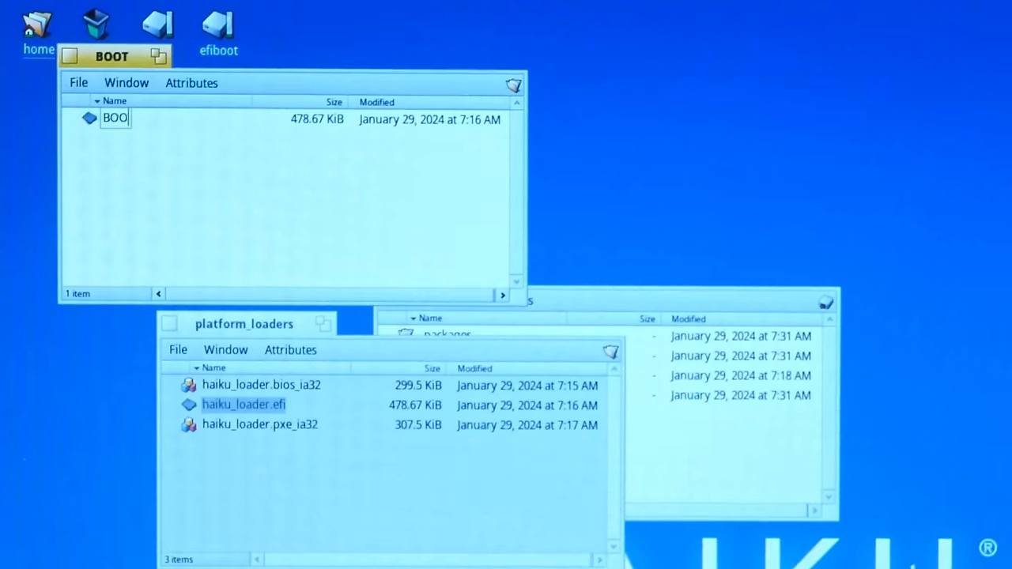
{"action": "type", "text": "Tx64"}
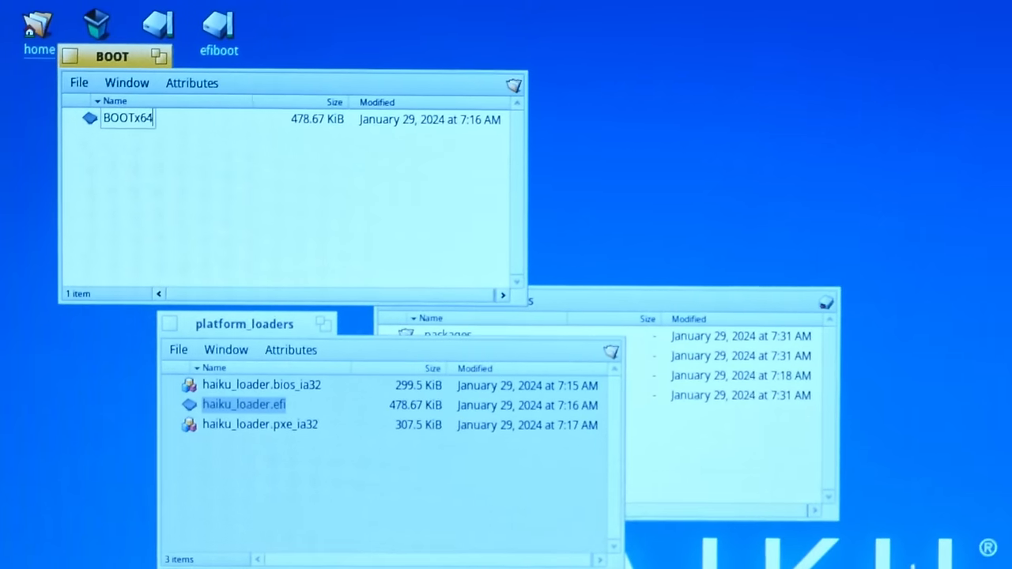
{"action": "type", "text": ".EFI"}
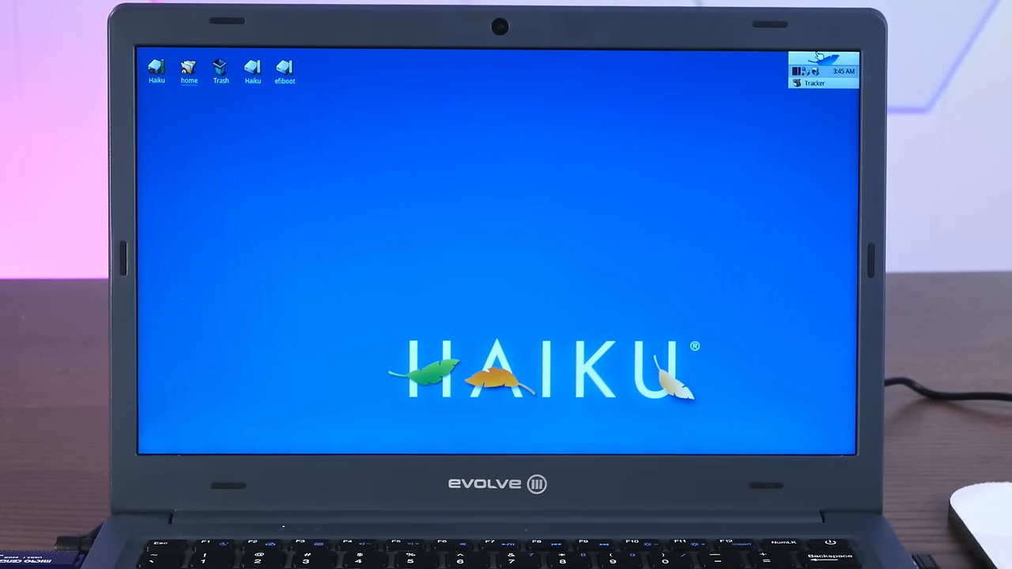
- Add the Pulse CPU monitor to the desktop and launch the GLTeapot demo from Demos
{"action": "left_click", "coordinate": [796, 71]}
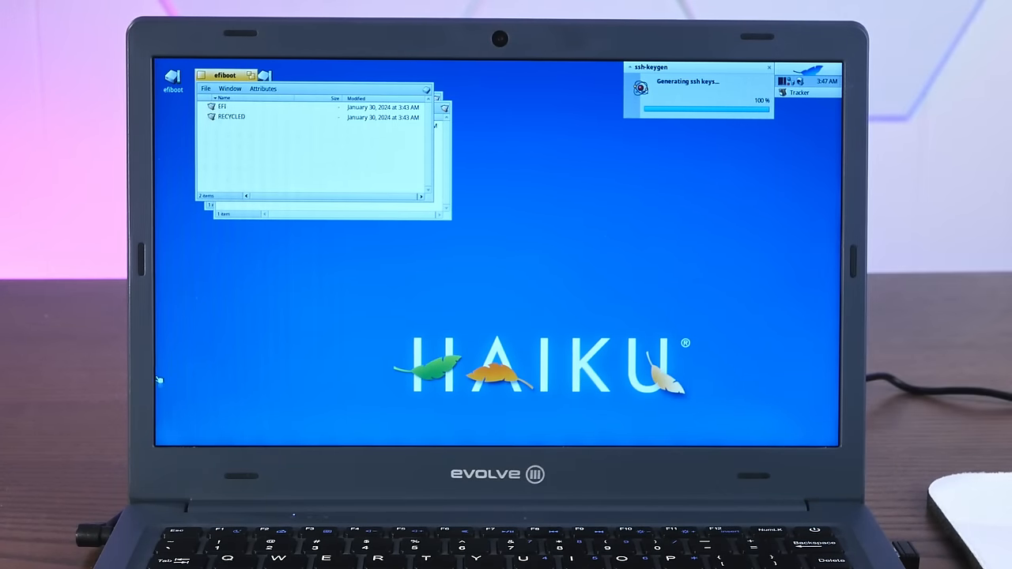
{"action": "left_click", "coordinate": [225, 76]}
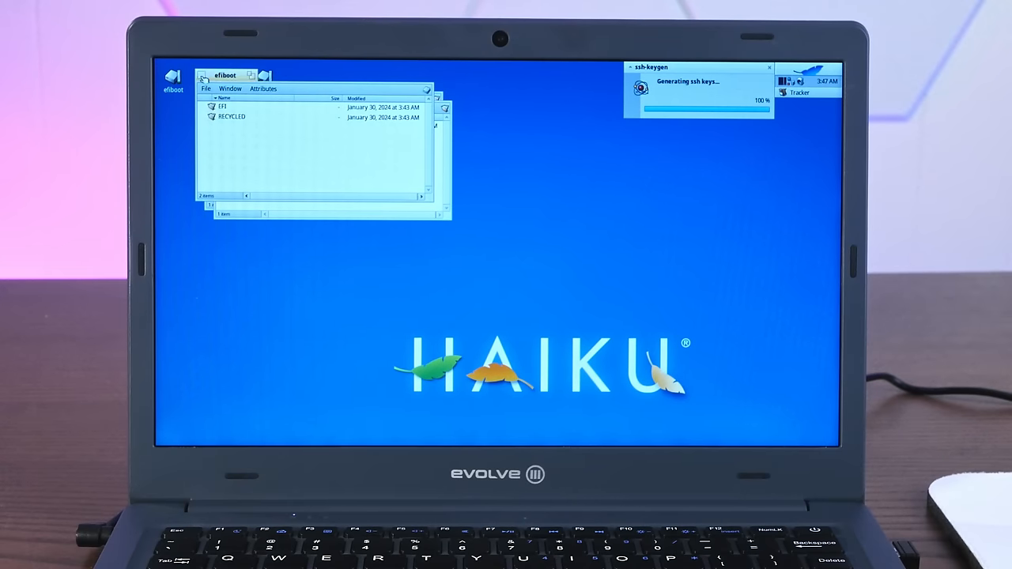
{"action": "double_click", "coordinate": [222, 106]}
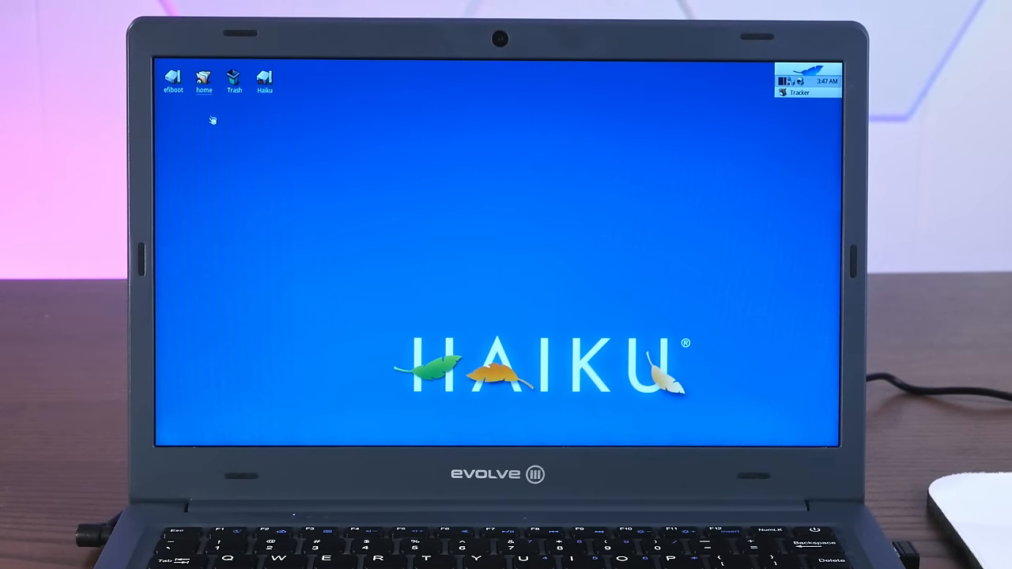
{"action": "mouse_move", "coordinate": [162, 166]}
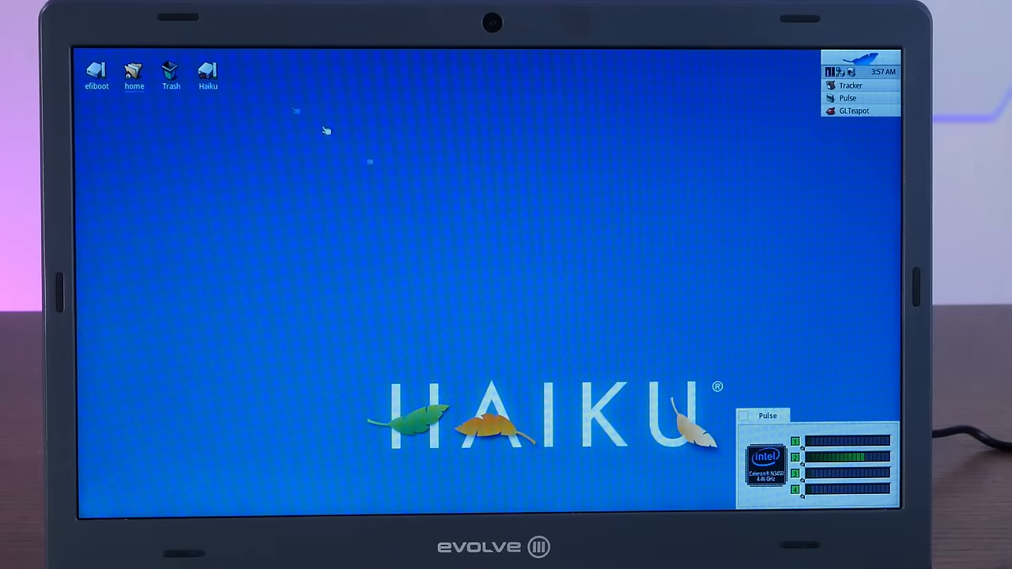
- Spin the spiky teapot model around in the GLTeapot window
{"action": "left_click", "coordinate": [853, 110]}
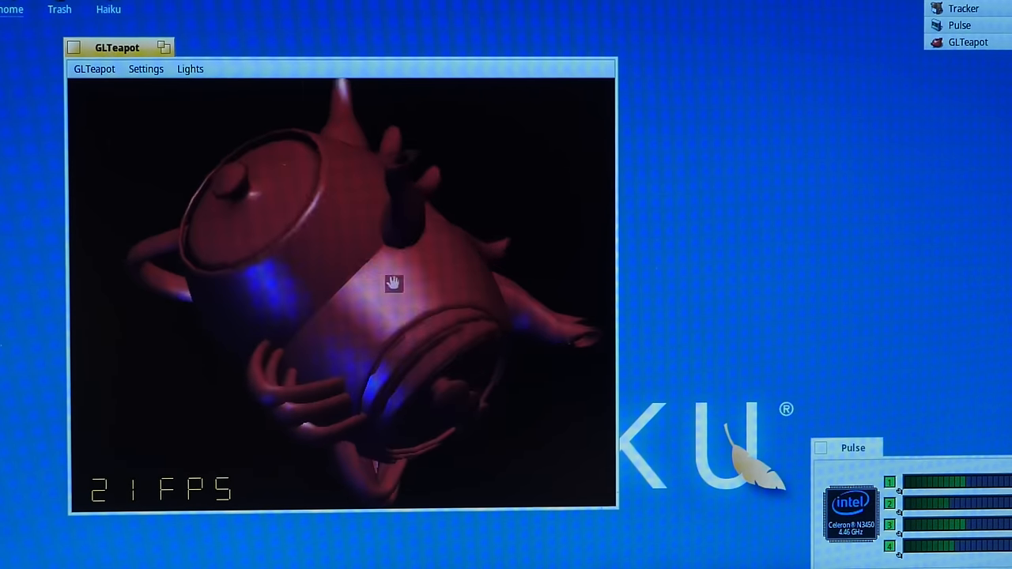
{"action": "left_click_drag", "start_coordinate": [393, 284], "coordinate": [268, 464]}
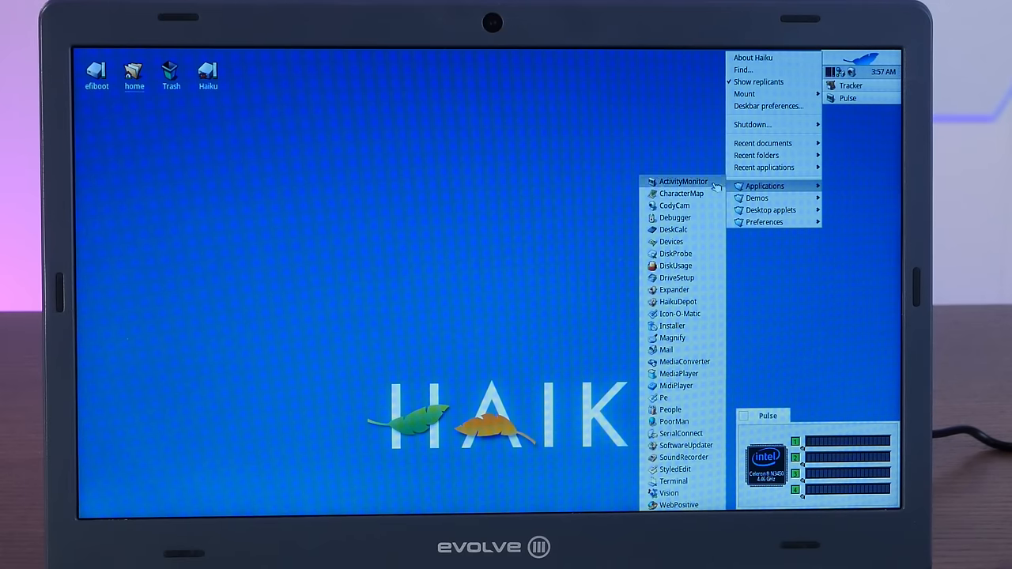
{"action": "mouse_move", "coordinate": [680, 313]}
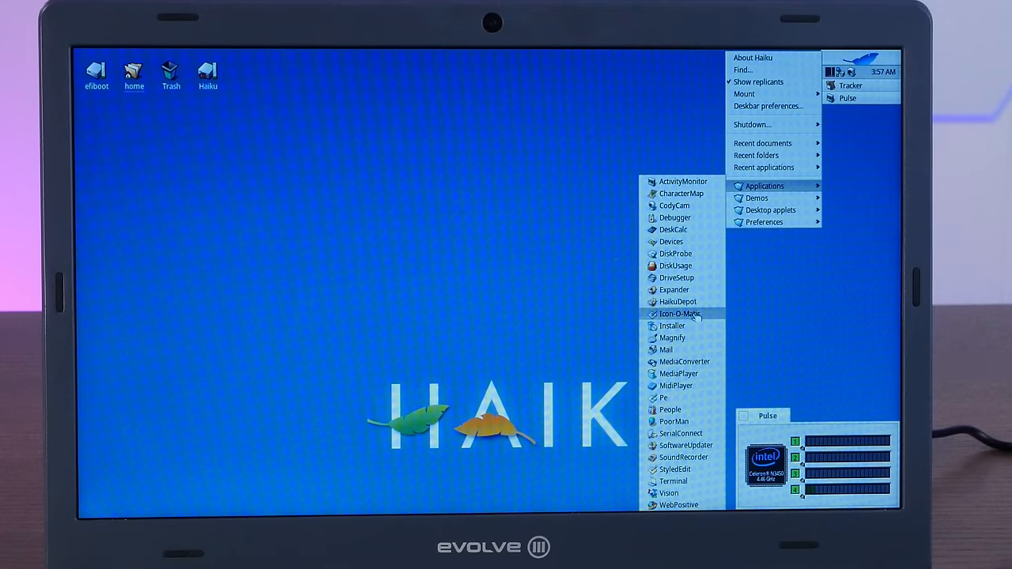
- Install the Falkon web browser through HaikuDepot and launch it to its start page
{"action": "left_click", "coordinate": [677, 301]}
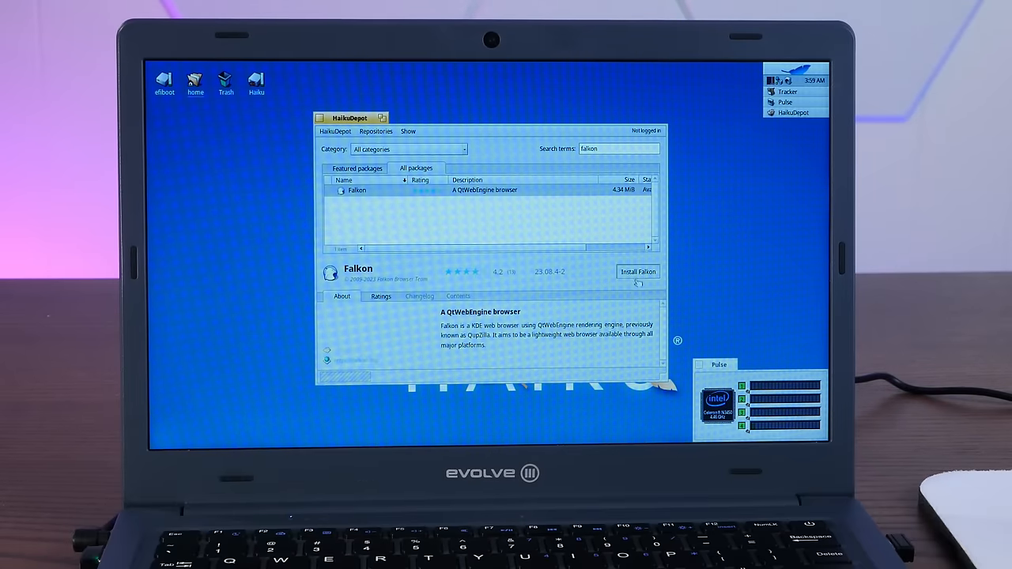
{"action": "left_click", "coordinate": [637, 272]}
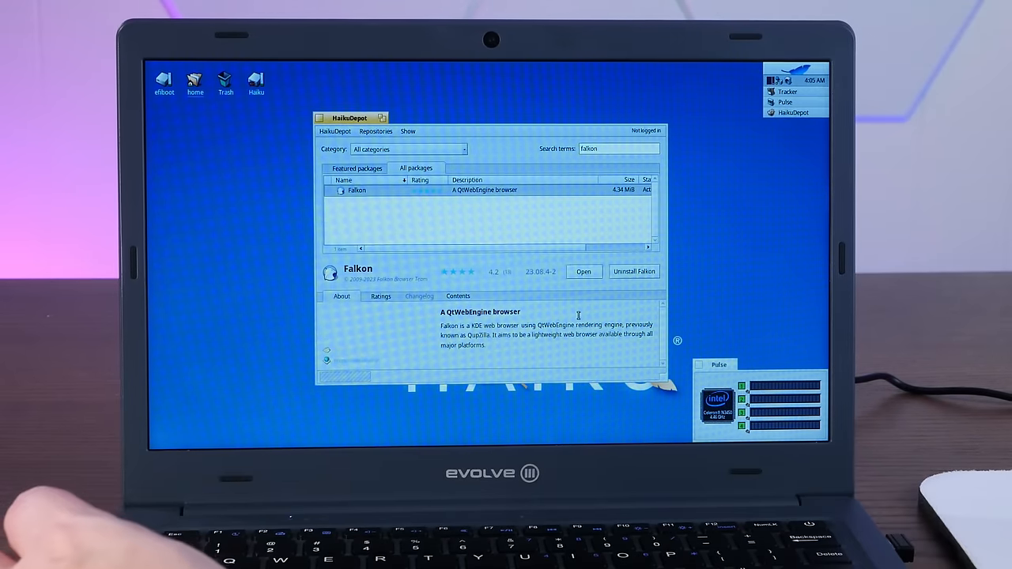
{"action": "triple_click", "coordinate": [620, 149]}
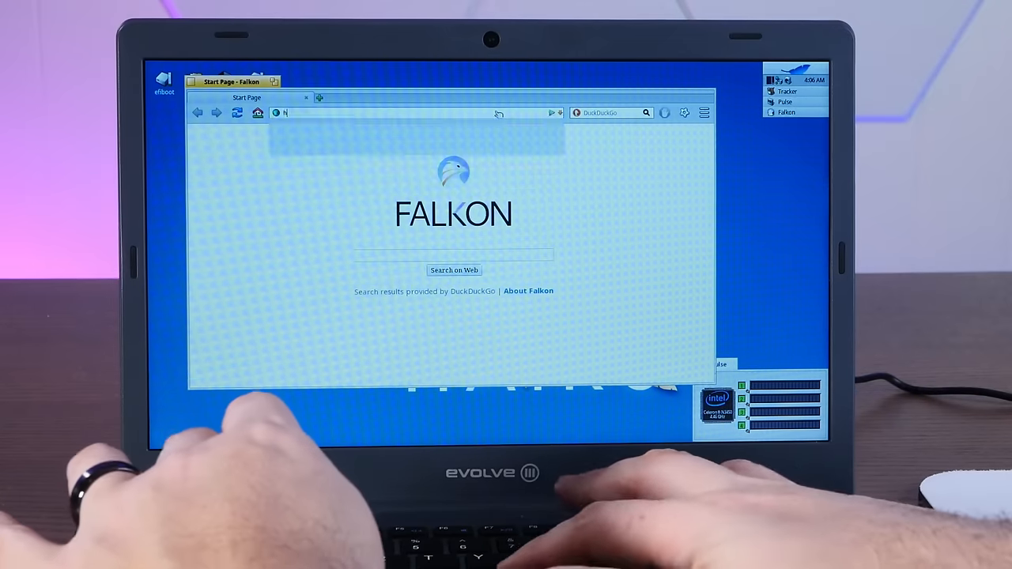
- Go to haikuware and download the minecraft_installer hpkg from the package list
{"action": "type", "text": "haikuware.ru/package_list.php?repo=lote"}
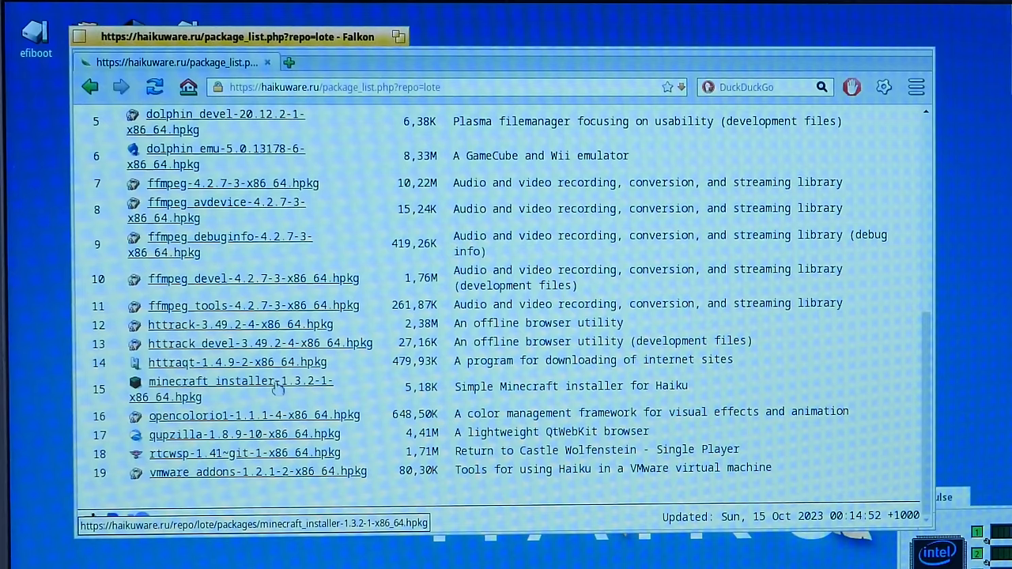
{"action": "left_click", "coordinate": [237, 381]}
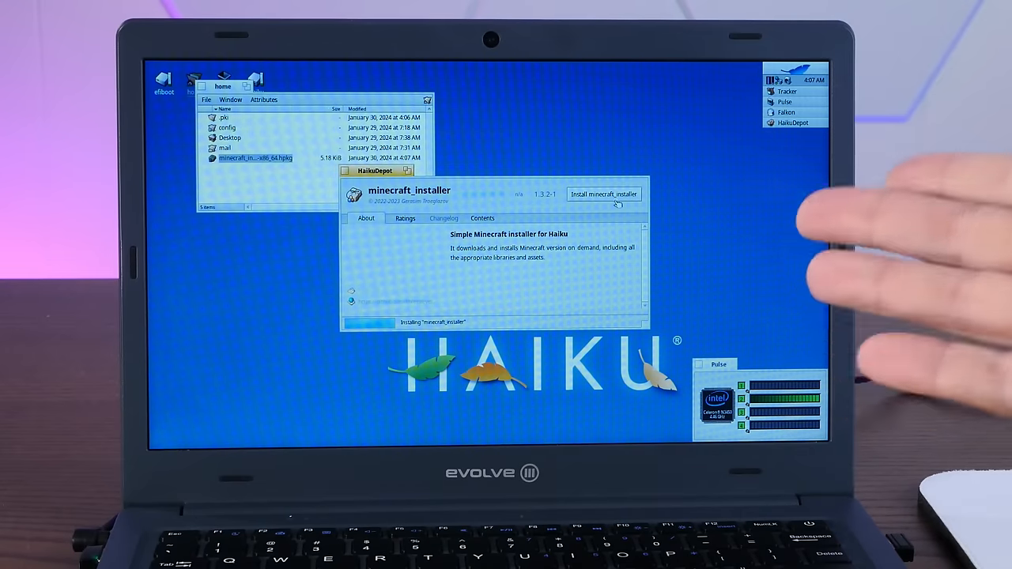
- Install the minecraft_installer package and apply the package changes
{"action": "left_click", "coordinate": [604, 193]}
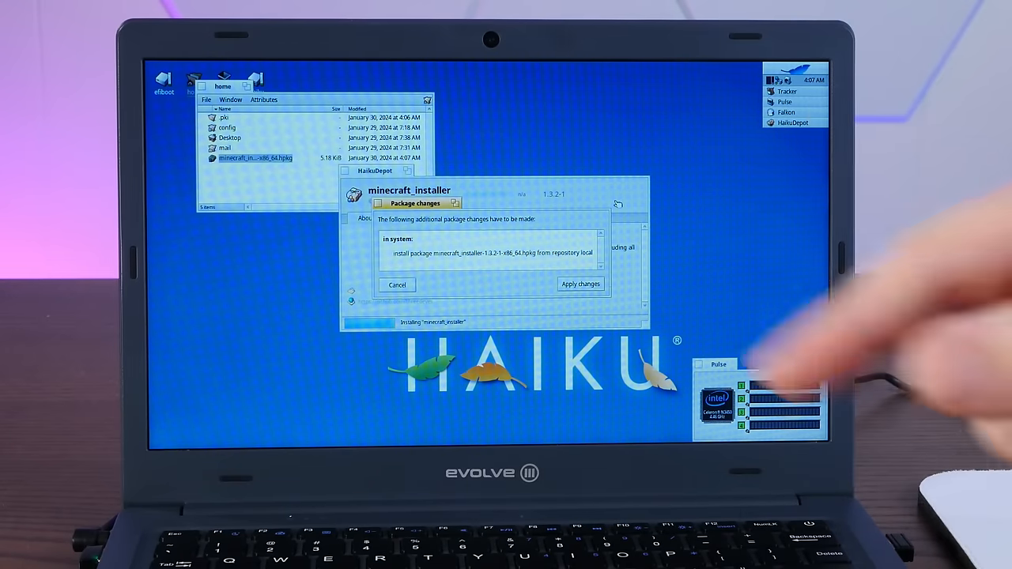
{"action": "left_click", "coordinate": [580, 285]}
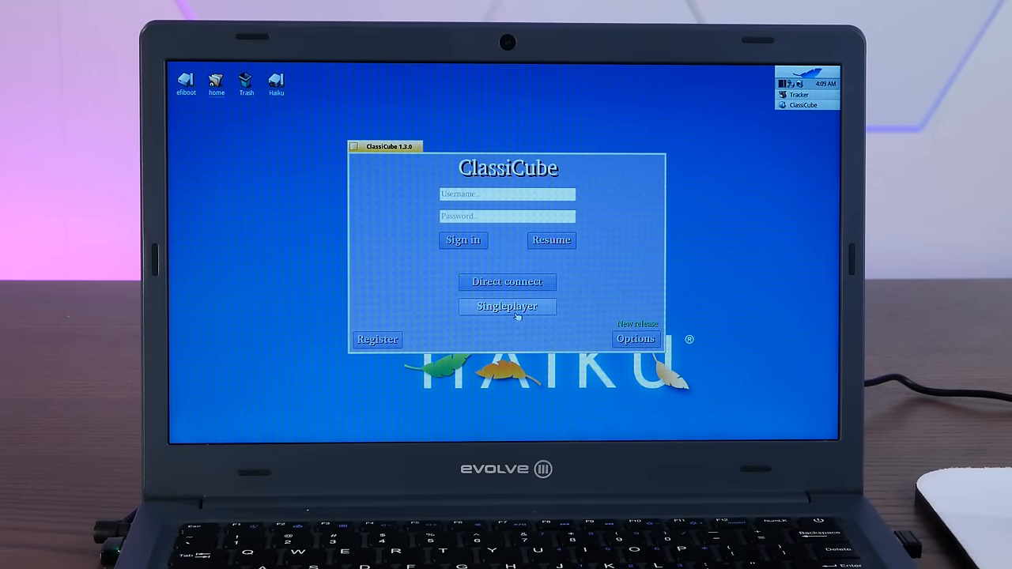
- Start a ClassiCube singleplayer world, dig into the terrain, then leave the game
{"action": "left_click", "coordinate": [506, 307]}
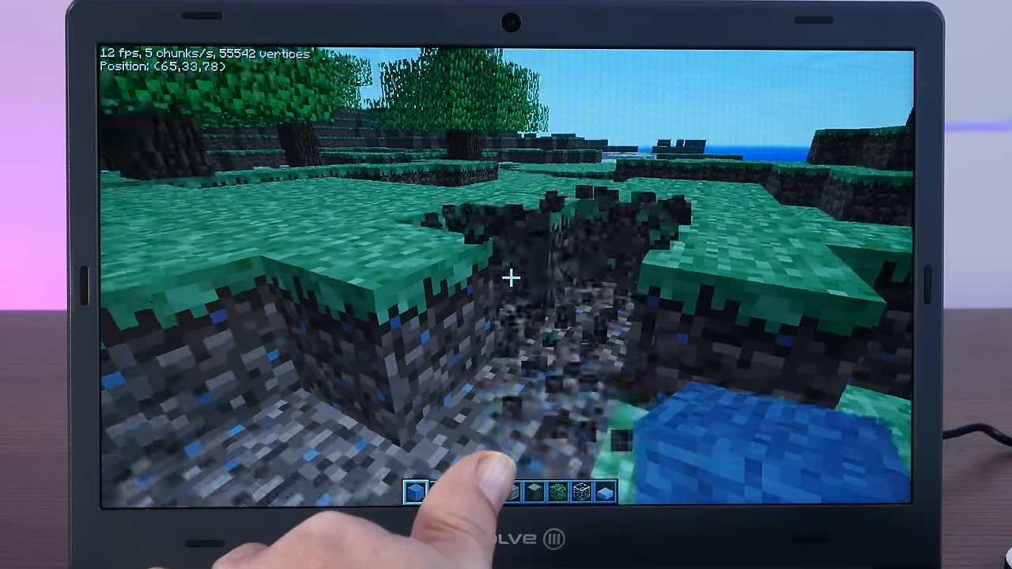
{"action": "key", "text": "Escape"}
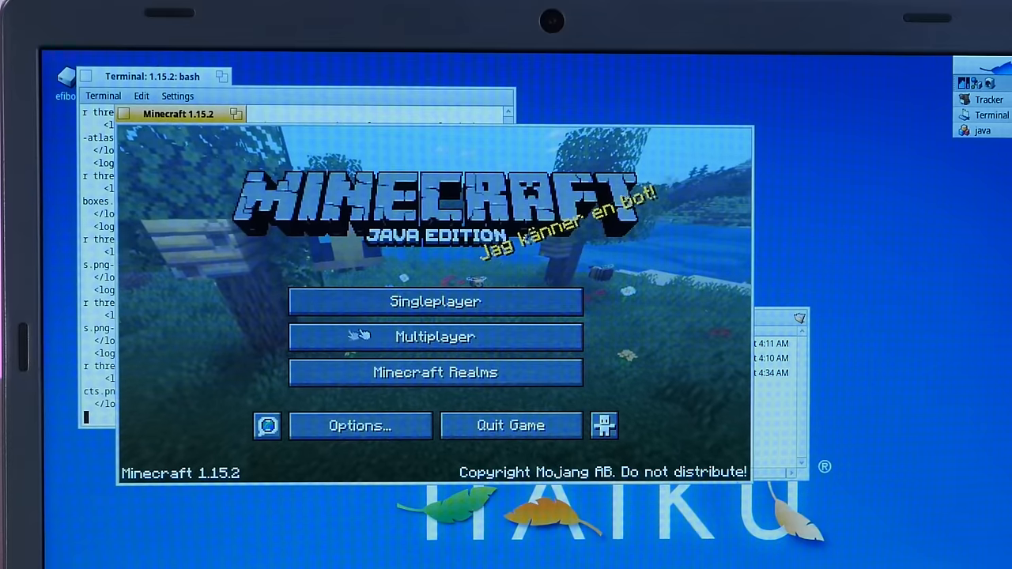
- Start a singleplayer Minecraft 1.15.2 world and load into the grassy landscape
{"action": "left_click", "coordinate": [434, 300]}
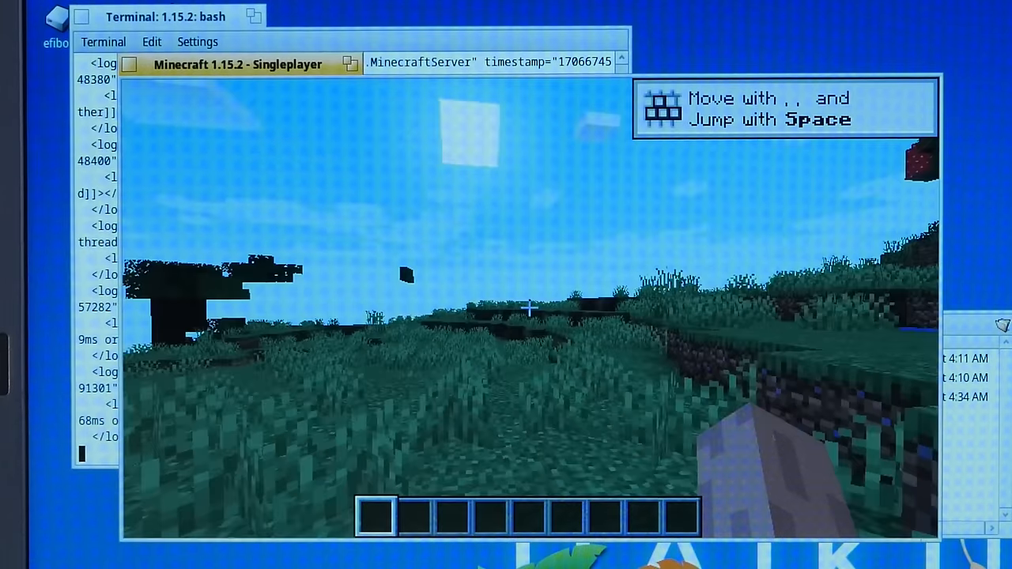
{"action": "mouse_move", "coordinate": [525, 308]}
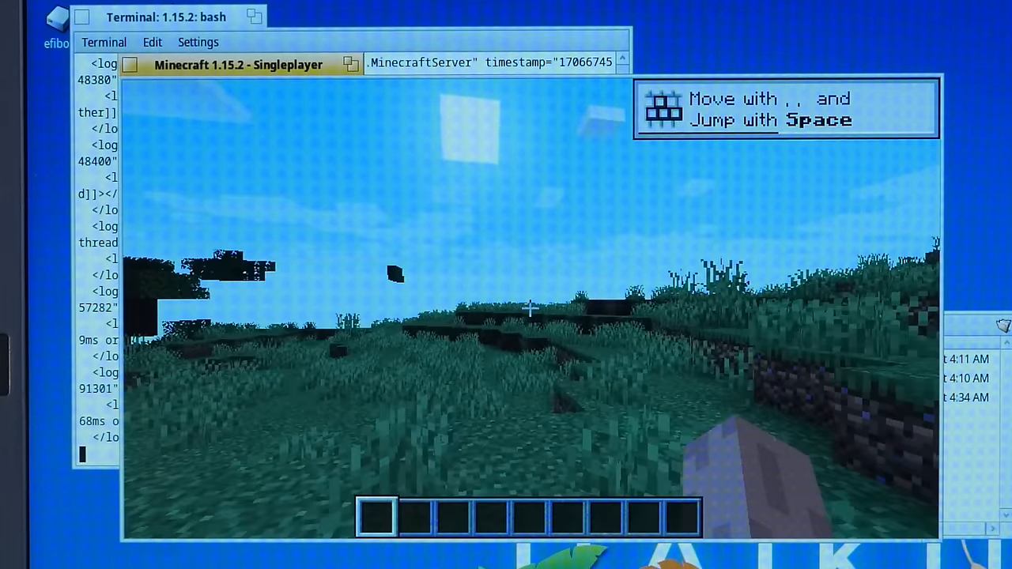
{"action": "mouse_move", "coordinate": [529, 308]}
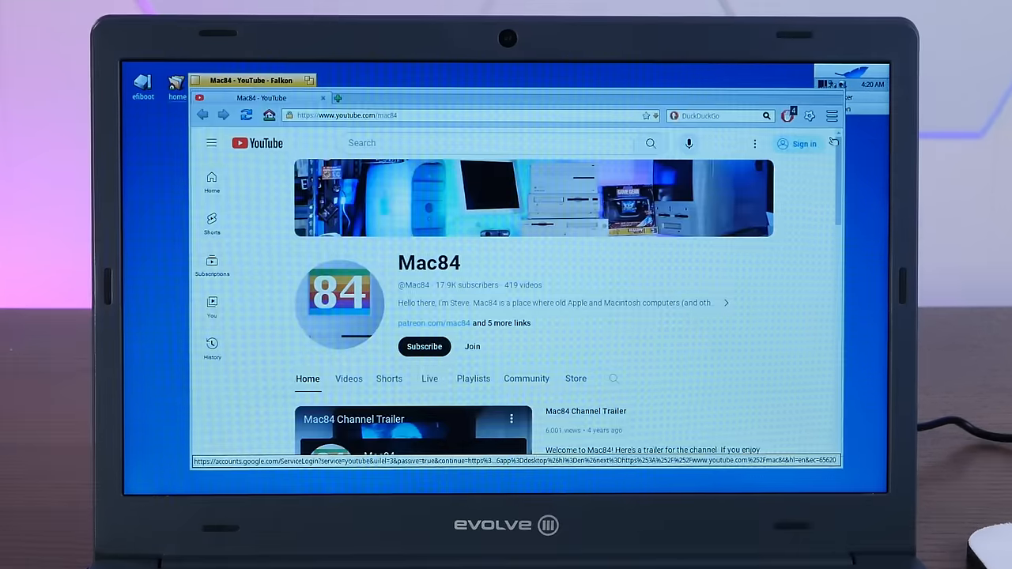
- Play the Mac84 MultiSync surplus CRTs video full screen and skip ahead to 1:32
{"action": "scroll", "scroll_direction": "down", "scroll_amount": 3}
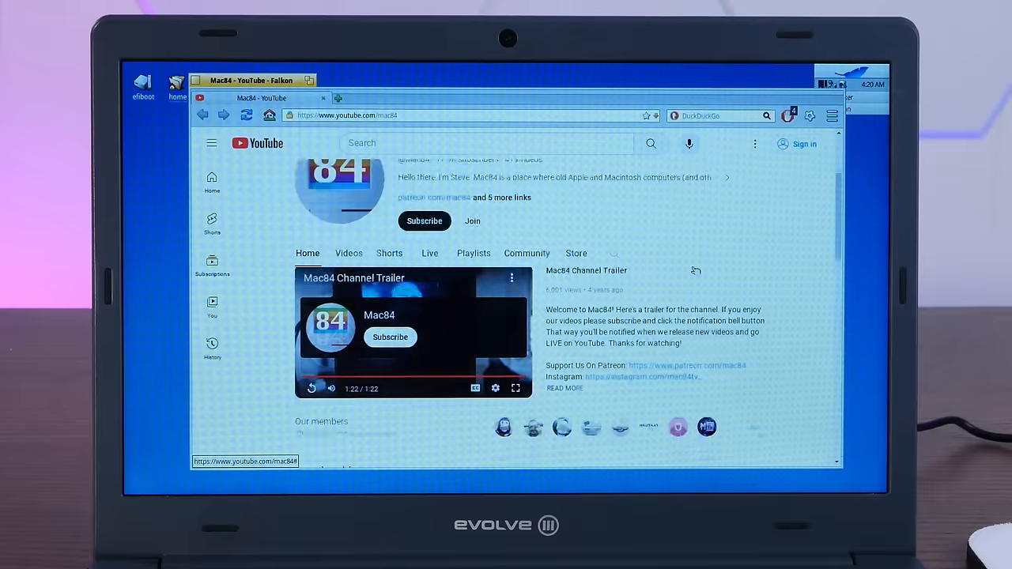
{"action": "scroll", "scroll_direction": "down", "scroll_amount": 3}
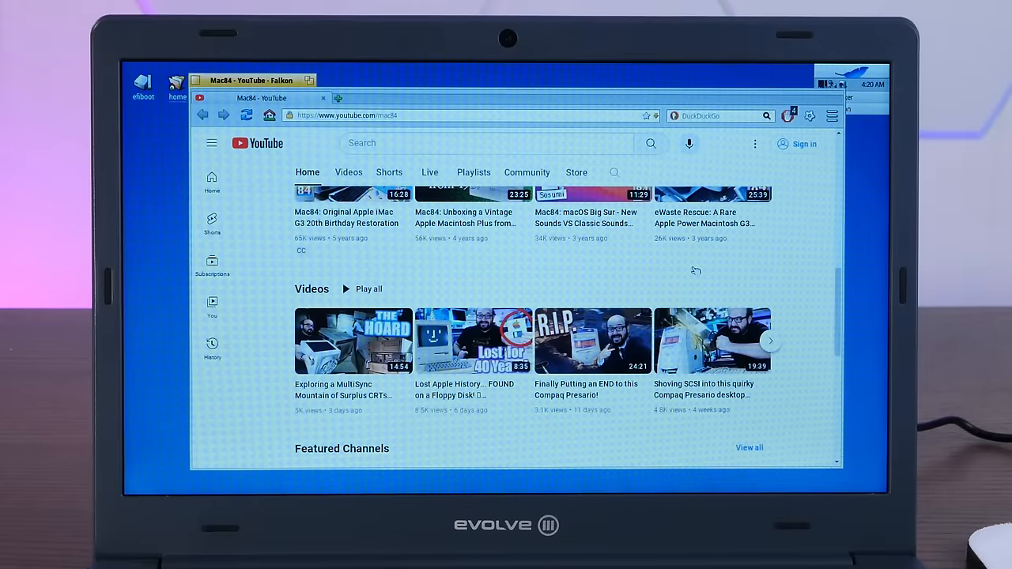
{"action": "mouse_move", "coordinate": [354, 342]}
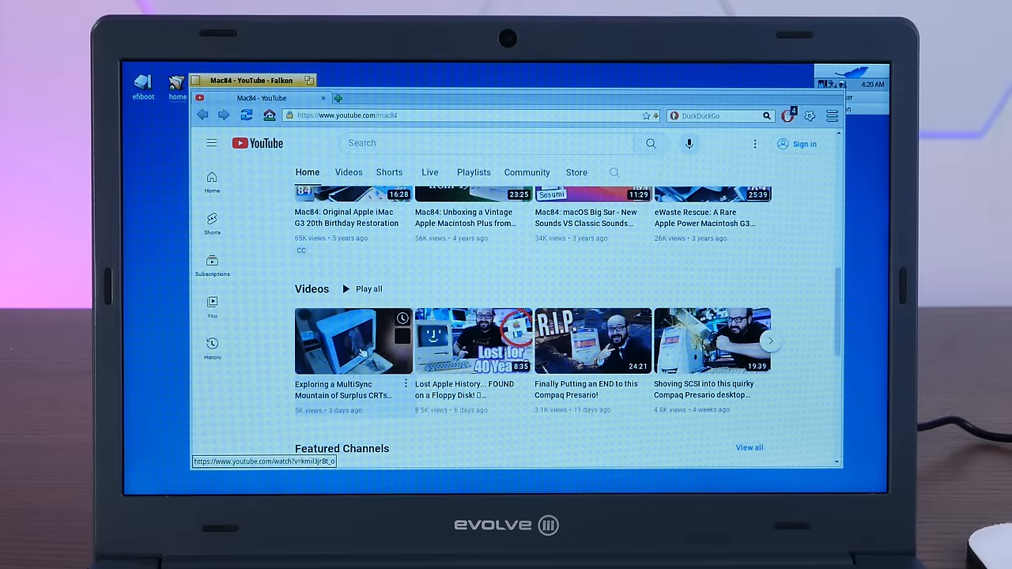
{"action": "left_click", "coordinate": [354, 341]}
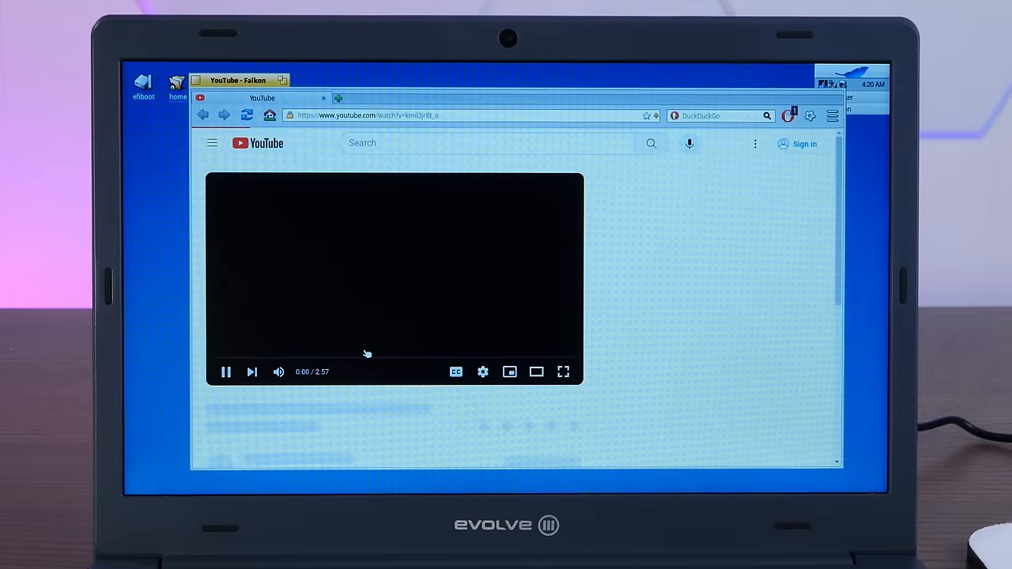
{"action": "left_click", "coordinate": [562, 371]}
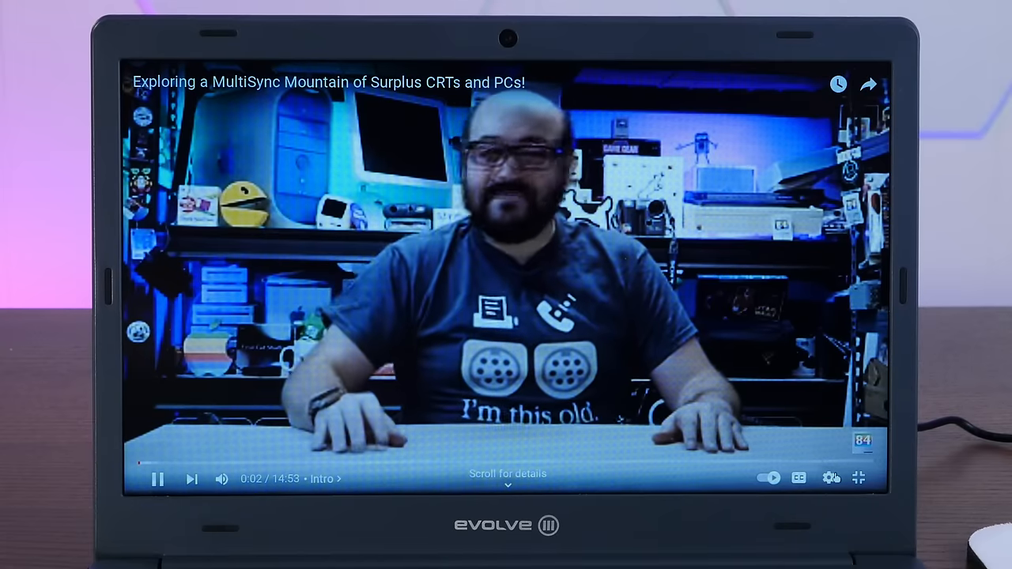
{"action": "left_click", "coordinate": [831, 478]}
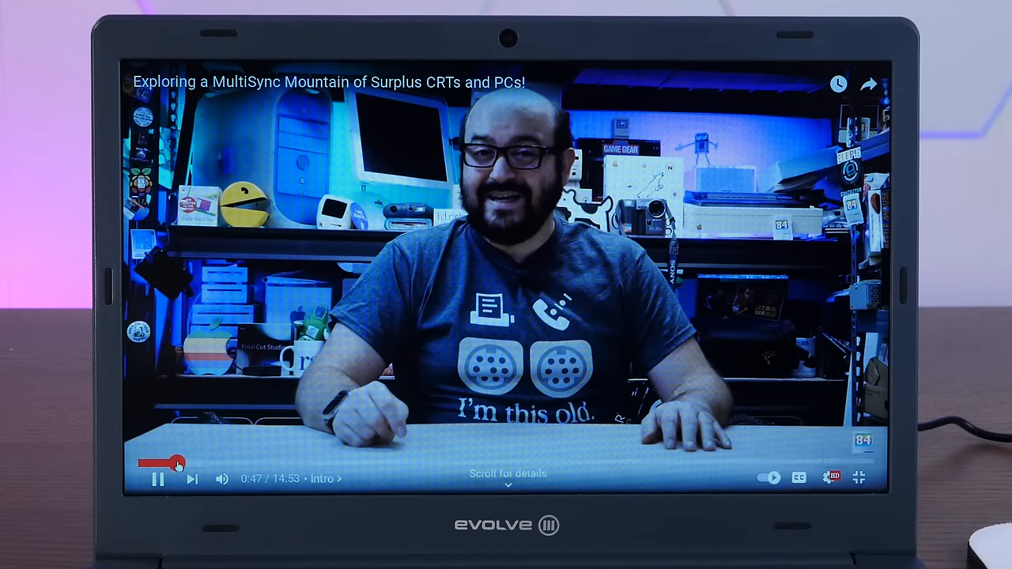
{"action": "left_click", "coordinate": [214, 461]}
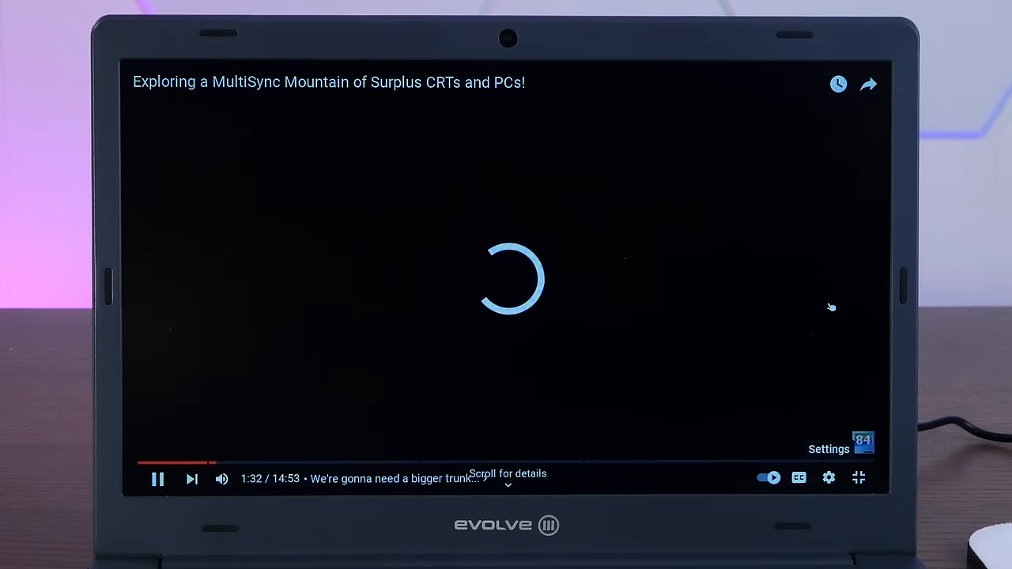